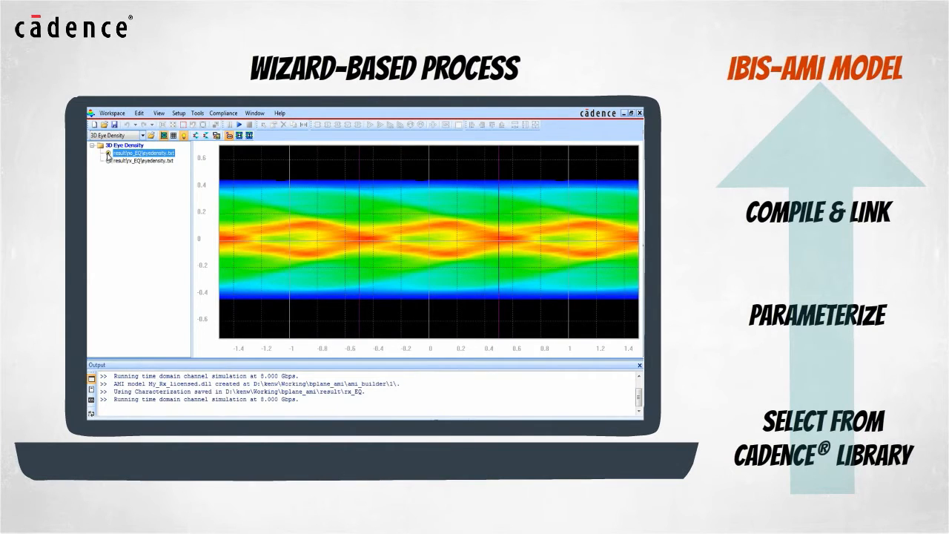
- Start a channel simulation from the Serial Link Analysis workflow panel
left_click(138, 158)
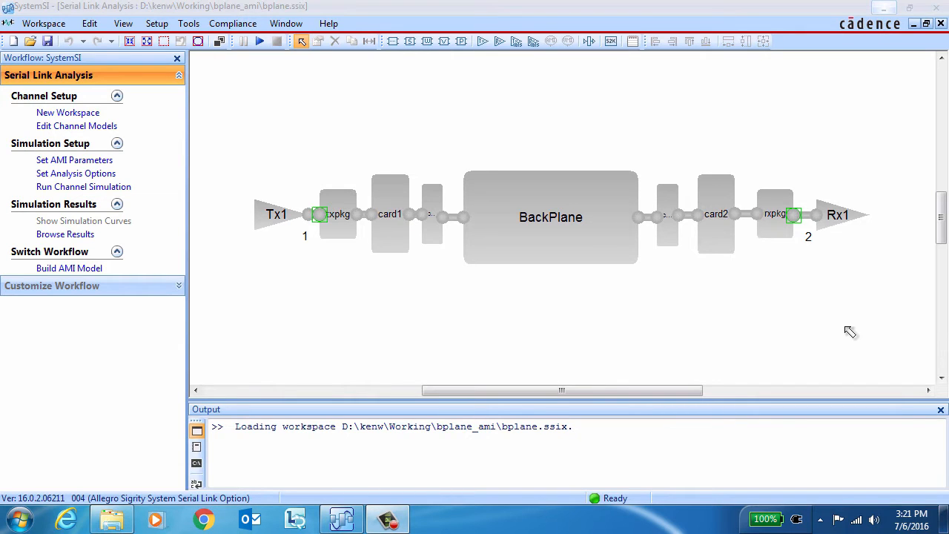
mouse_move(785, 348)
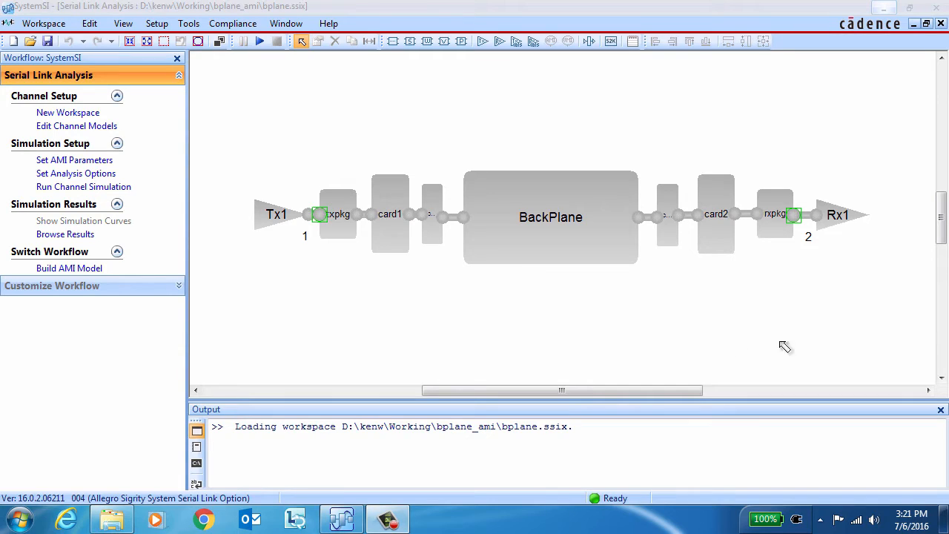
mouse_move(384, 333)
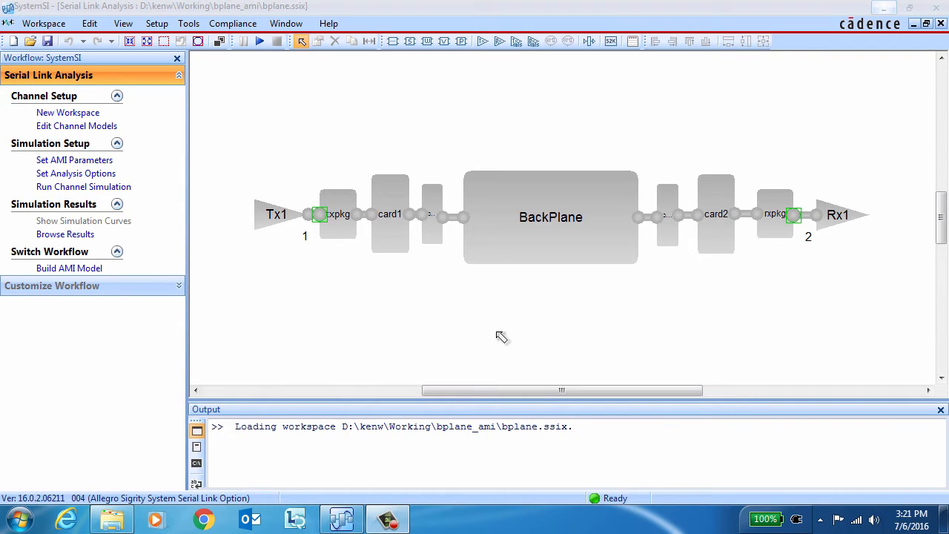
left_click(84, 187)
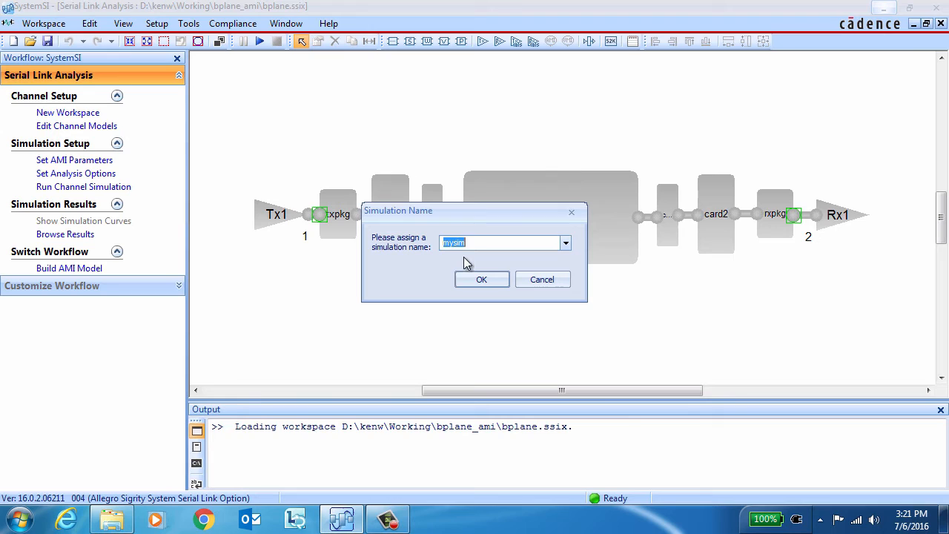
- Run the simulation named no_EQ, then maximize the Serial Link Analysis window
type("no_EQ")
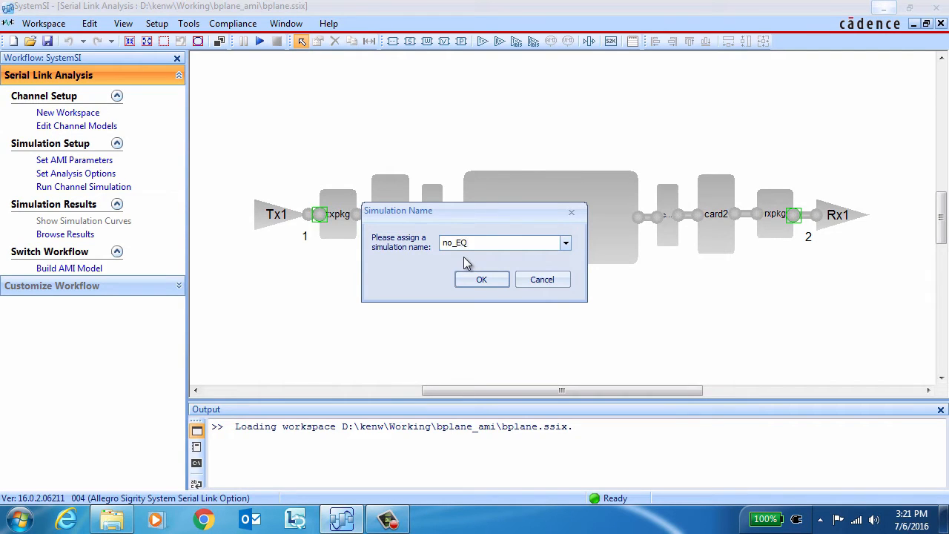
left_click(482, 279)
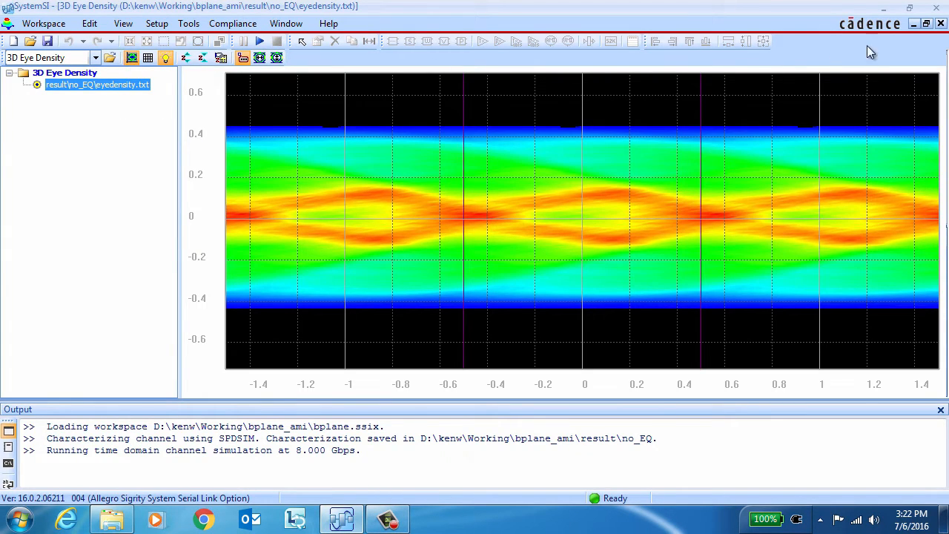
mouse_move(288, 23)
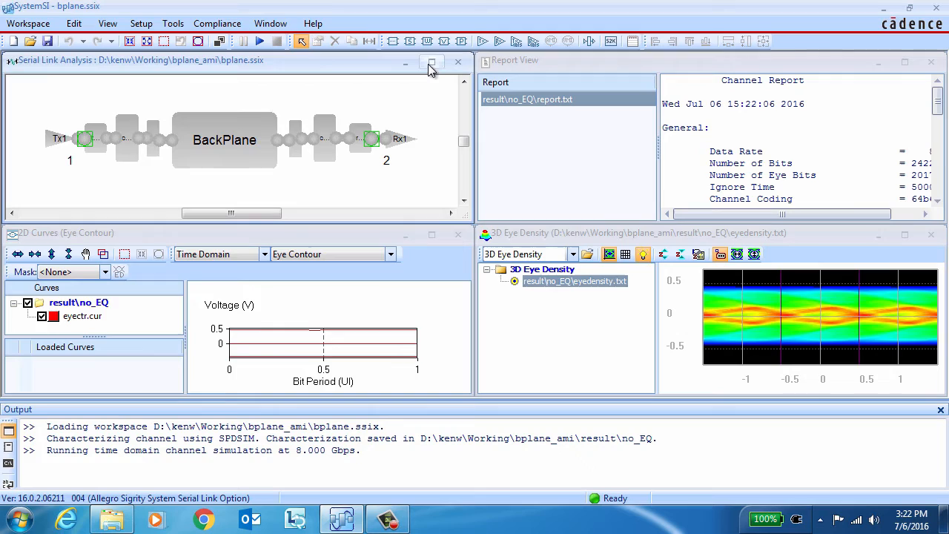
left_click(432, 61)
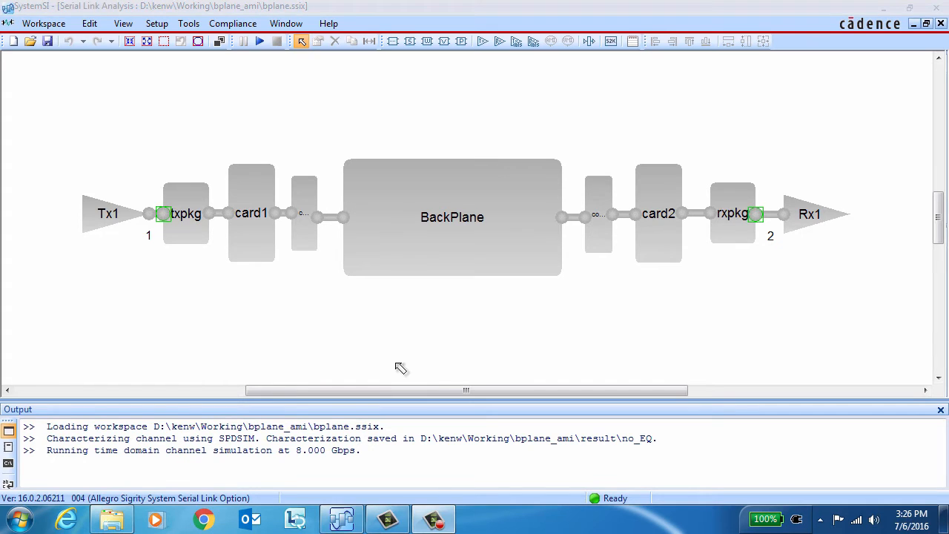
mouse_move(818, 225)
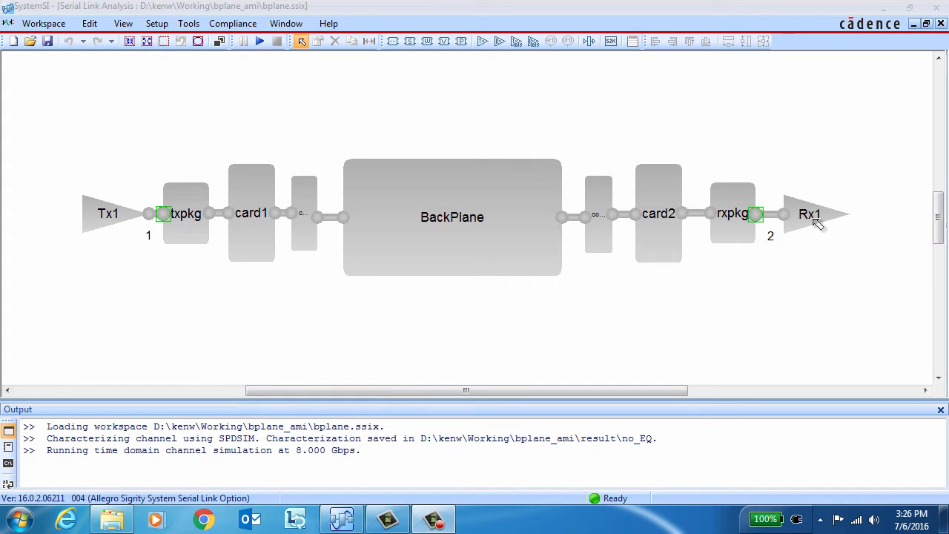
- Build an AMI model for Rx1 named My_Rx and advance to Automatic Gain Control
right_click(812, 214)
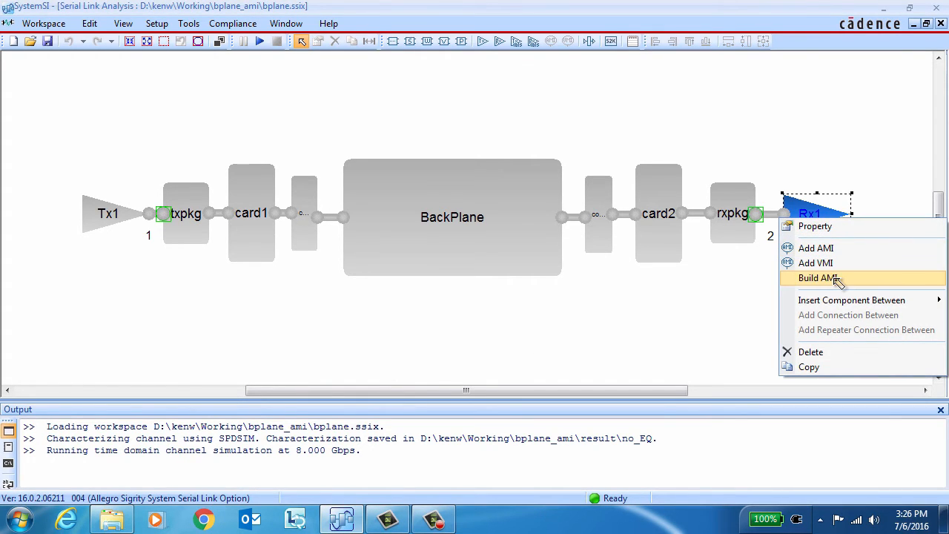
left_click(818, 278)
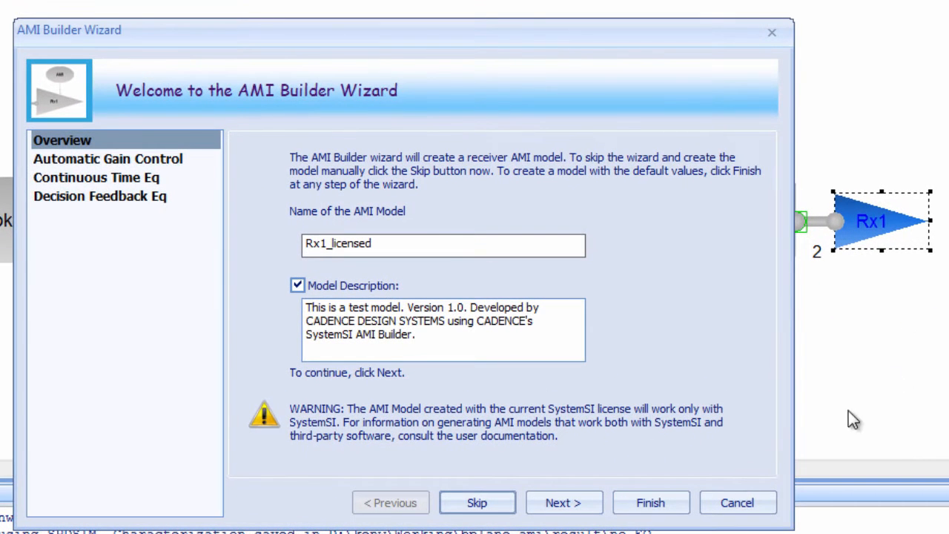
double_click(317, 243)
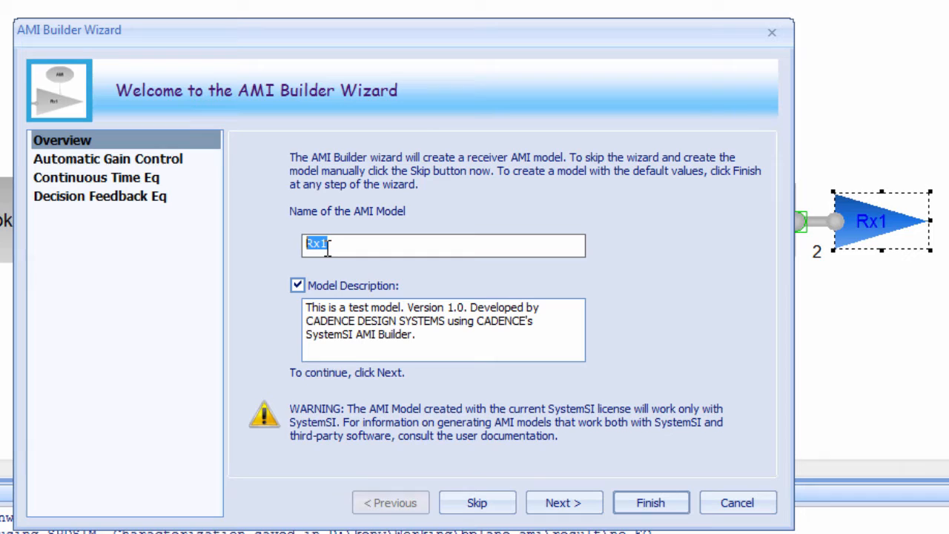
type("My")
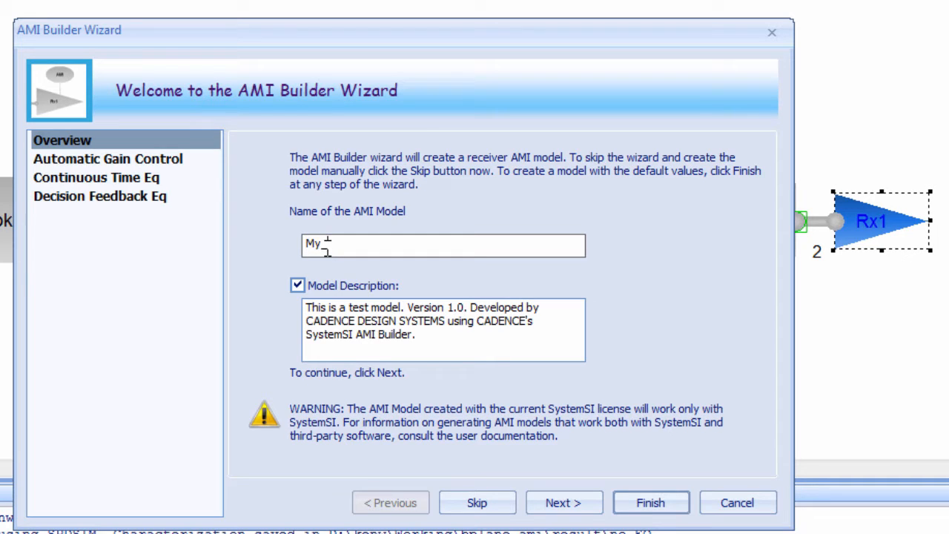
type("Rx")
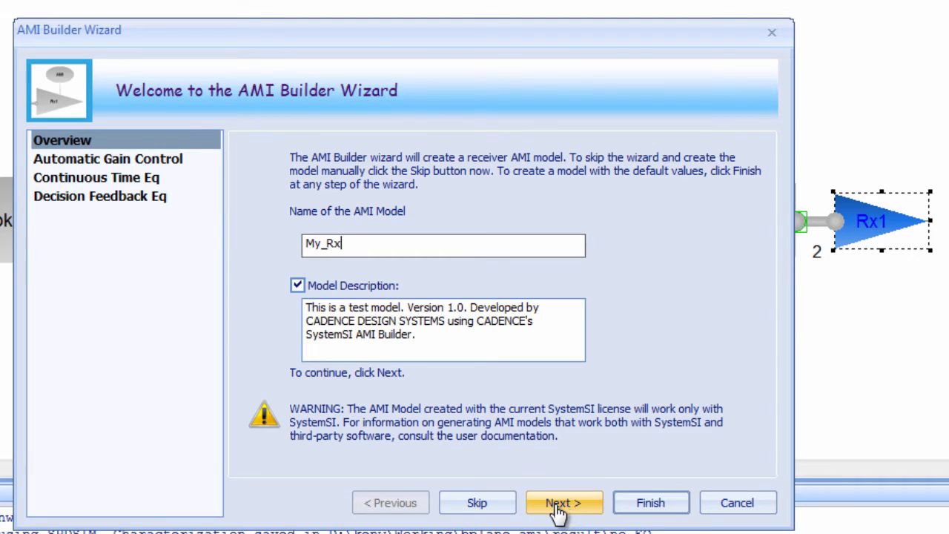
left_click(565, 502)
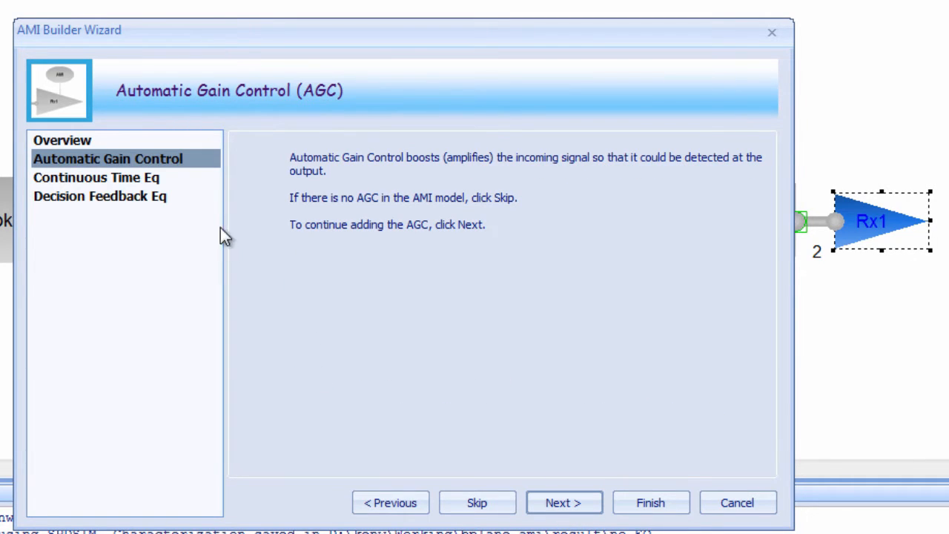
- Add an AGC modeled from a time-domain response file and preview its plot
left_click(108, 158)
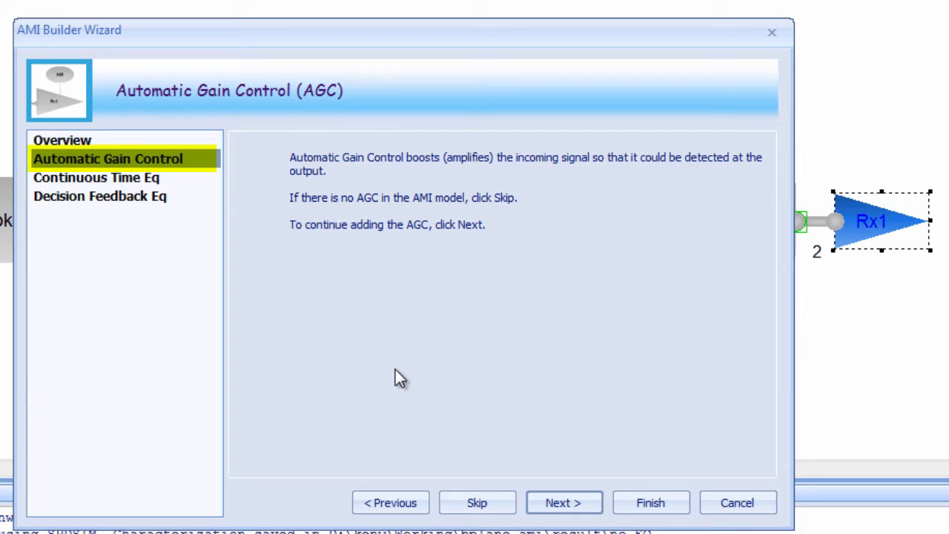
left_click(564, 503)
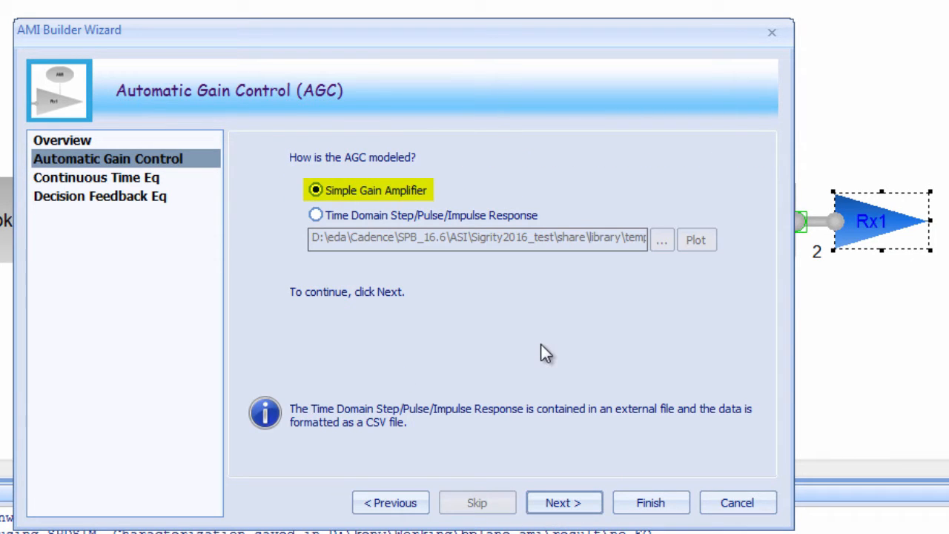
left_click(316, 215)
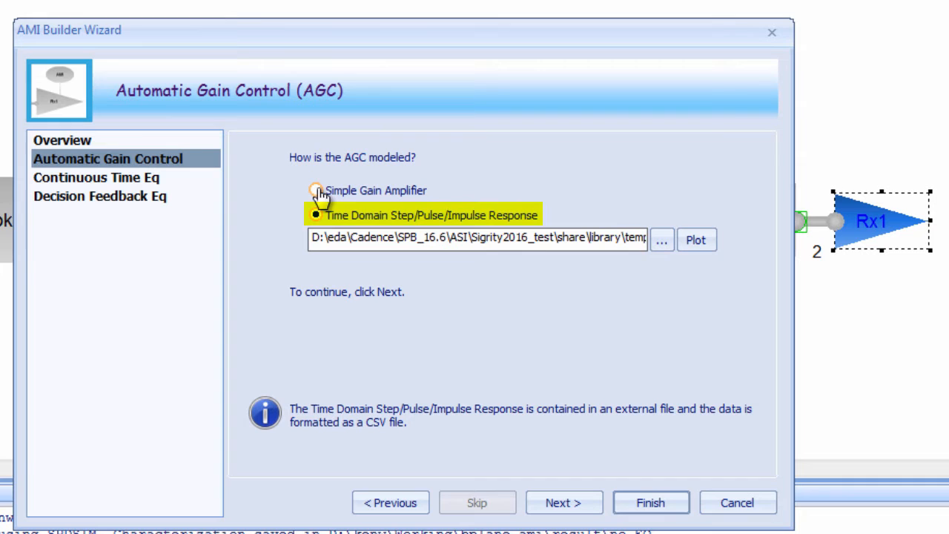
left_click(696, 240)
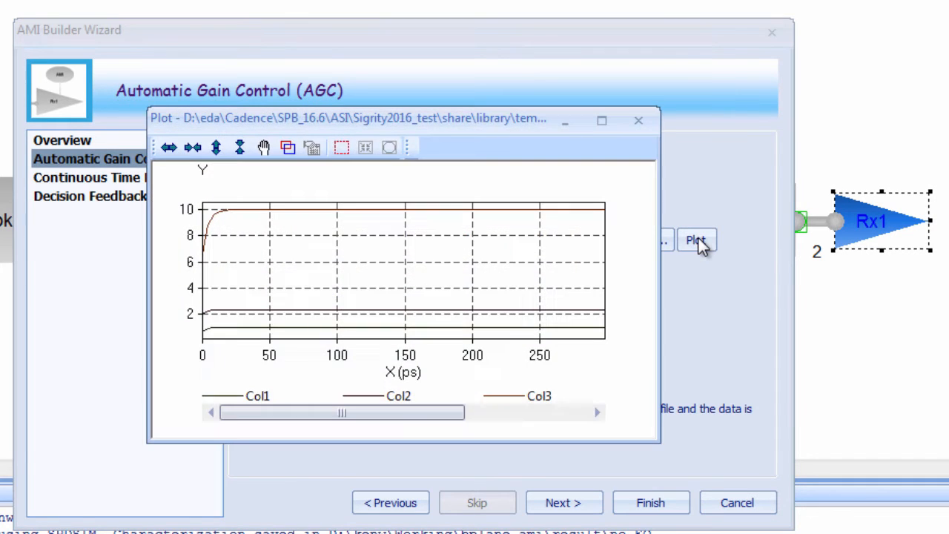
mouse_move(639, 120)
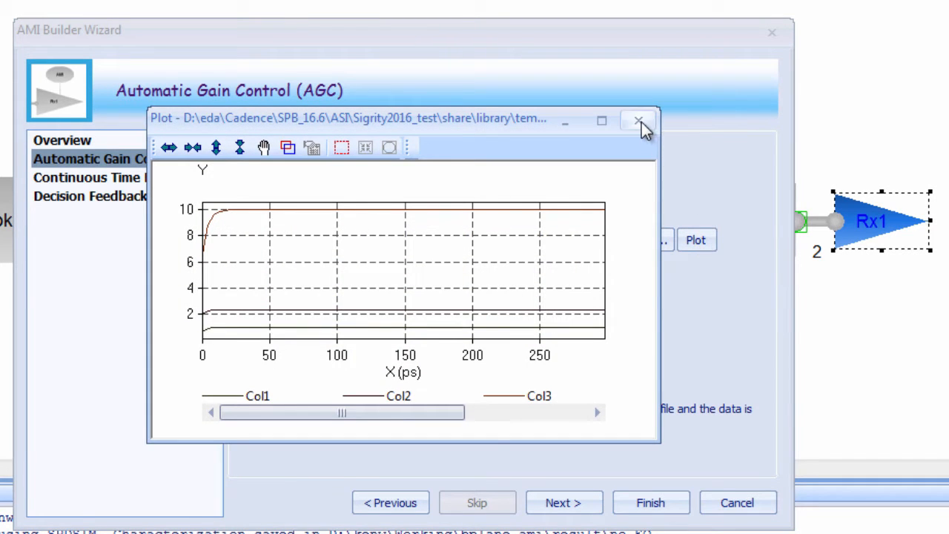
left_click(640, 120)
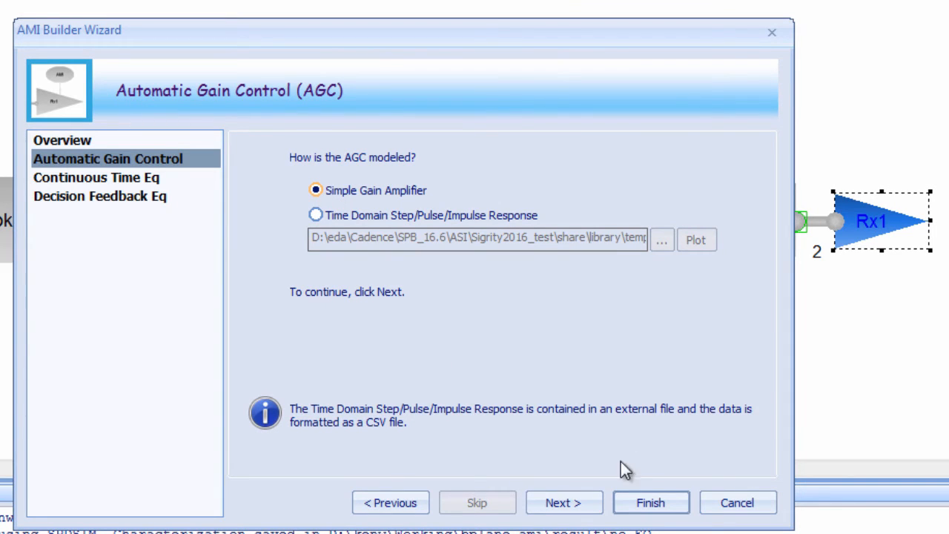
- Keep the AGC as an adapting simple gain amplifier with 0.1 V target
left_click(563, 502)
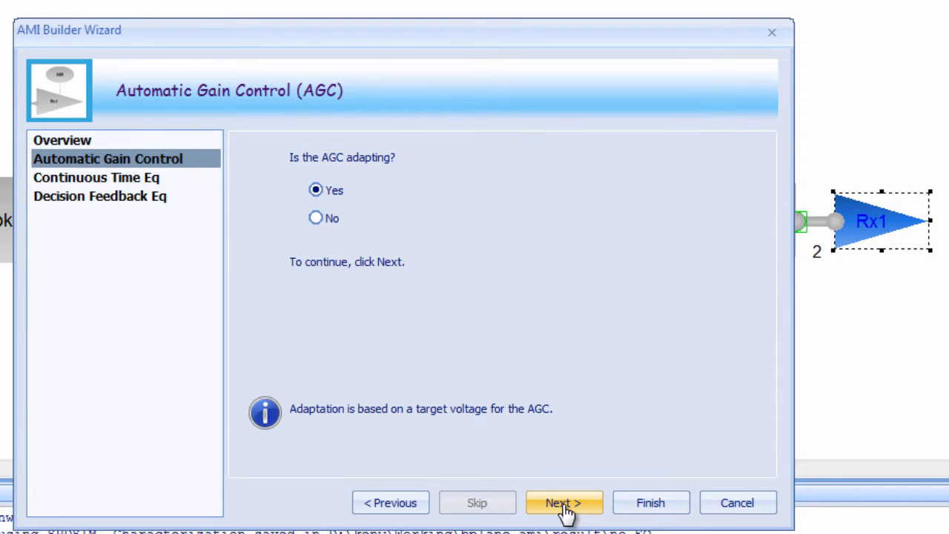
left_click(564, 502)
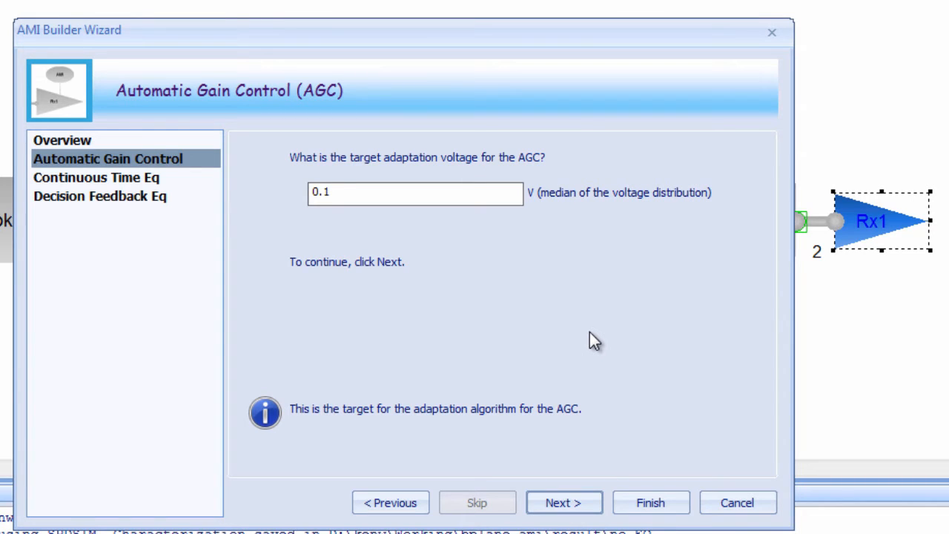
mouse_move(556, 308)
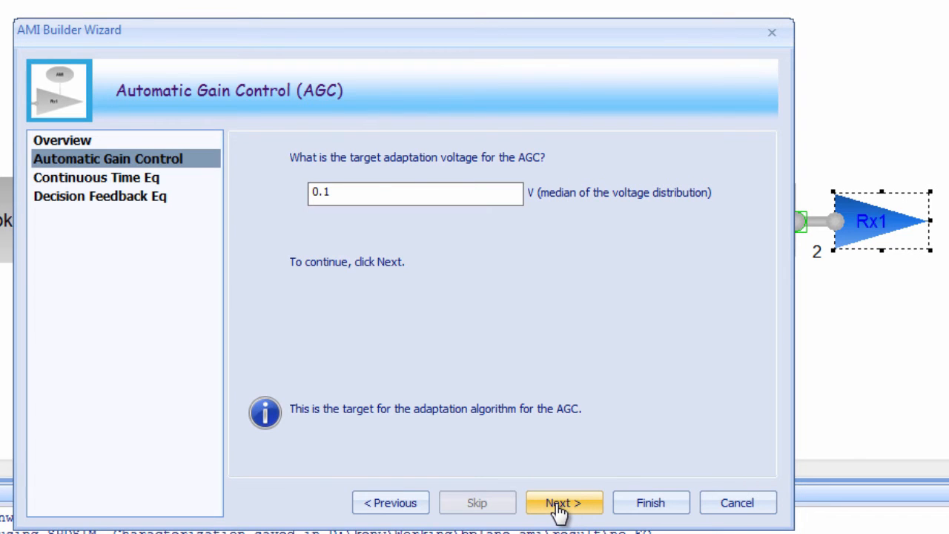
left_click(564, 503)
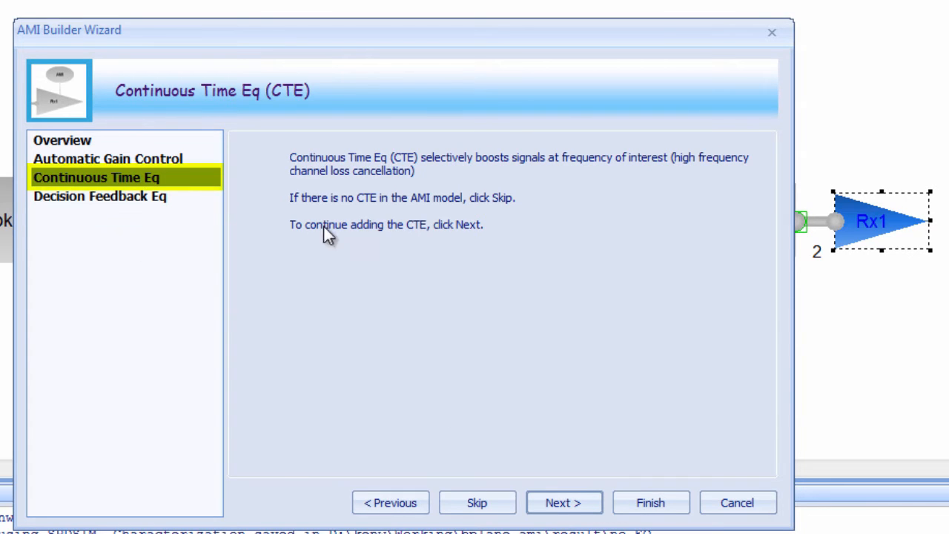
mouse_move(377, 320)
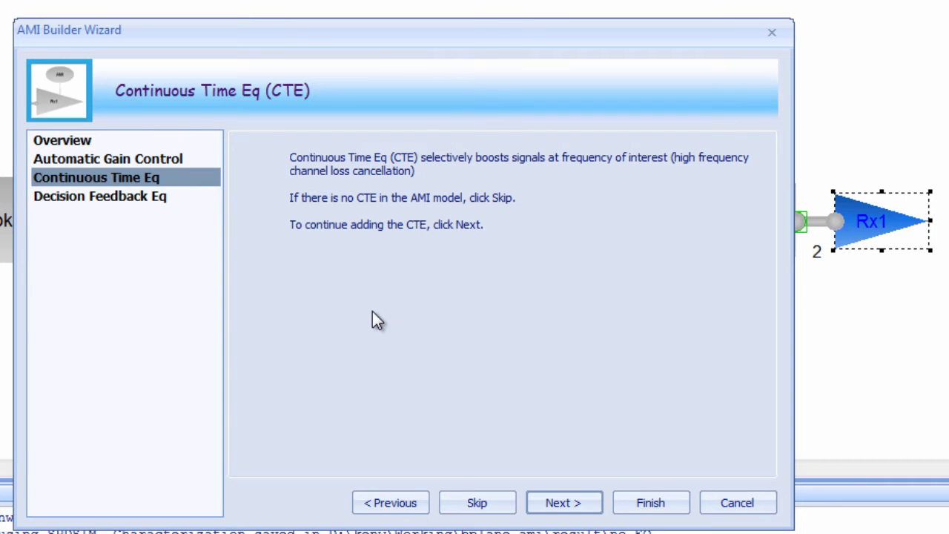
mouse_move(564, 502)
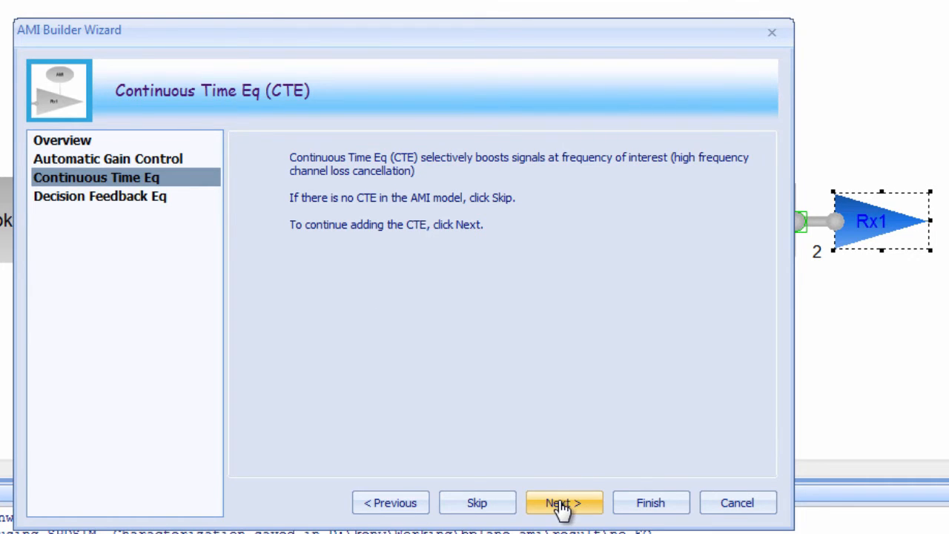
- Load td_narrowPulse_response.txt as the CTE's external TimeDomain Step/Impulse response
left_click(564, 502)
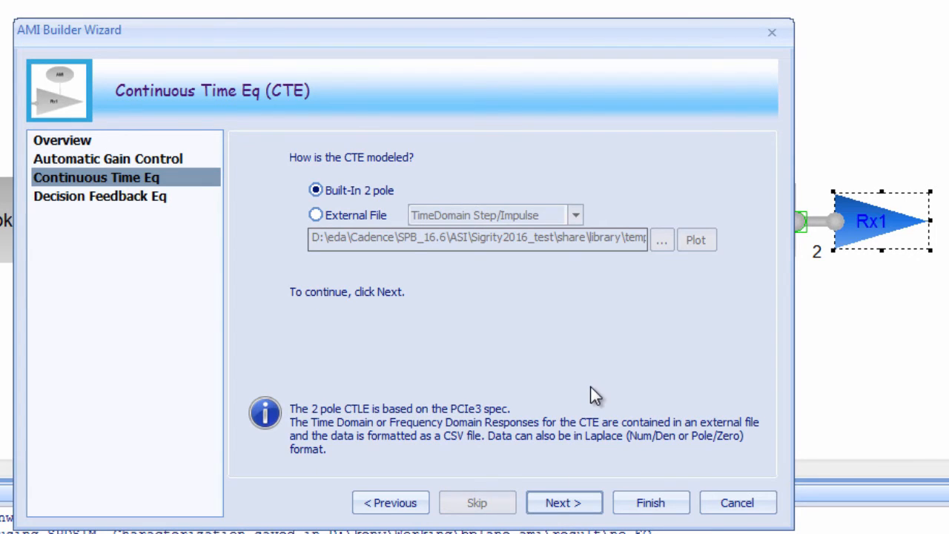
mouse_move(286, 196)
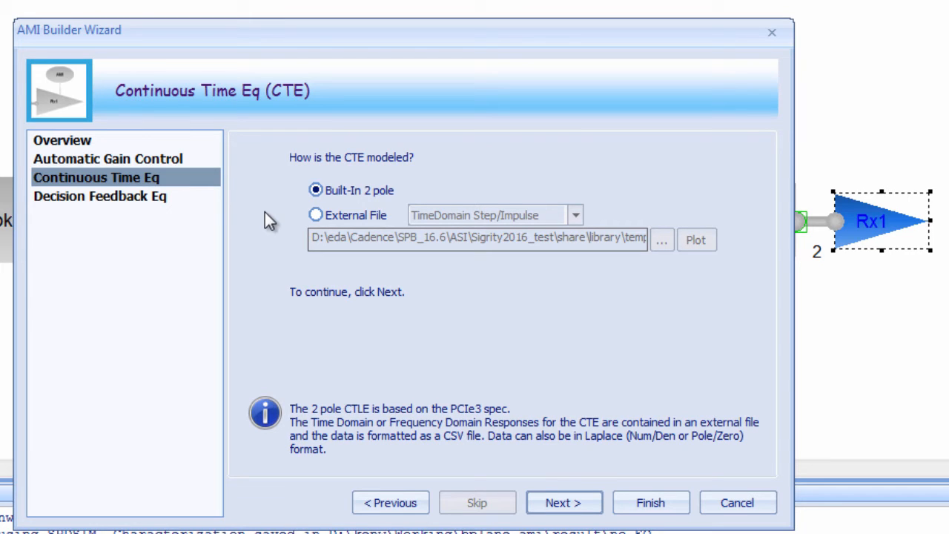
left_click(316, 215)
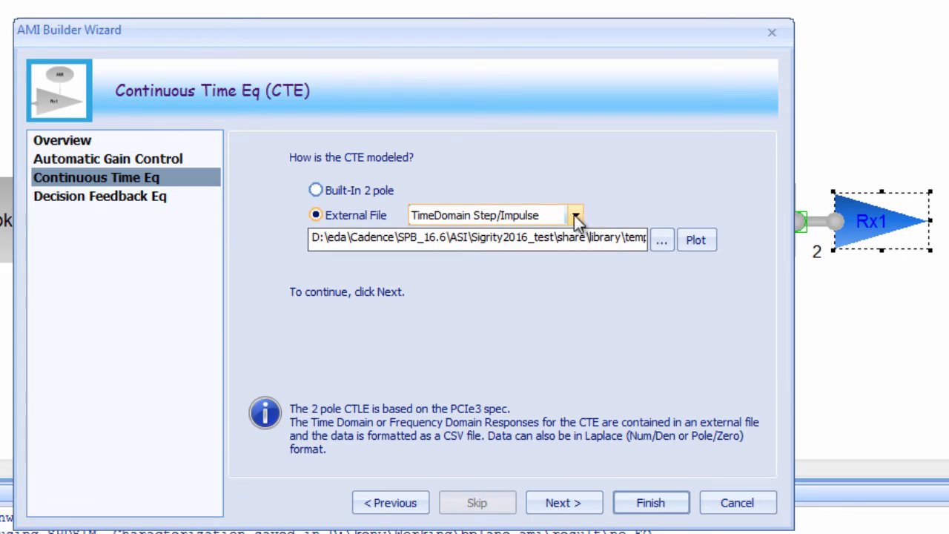
left_click(576, 215)
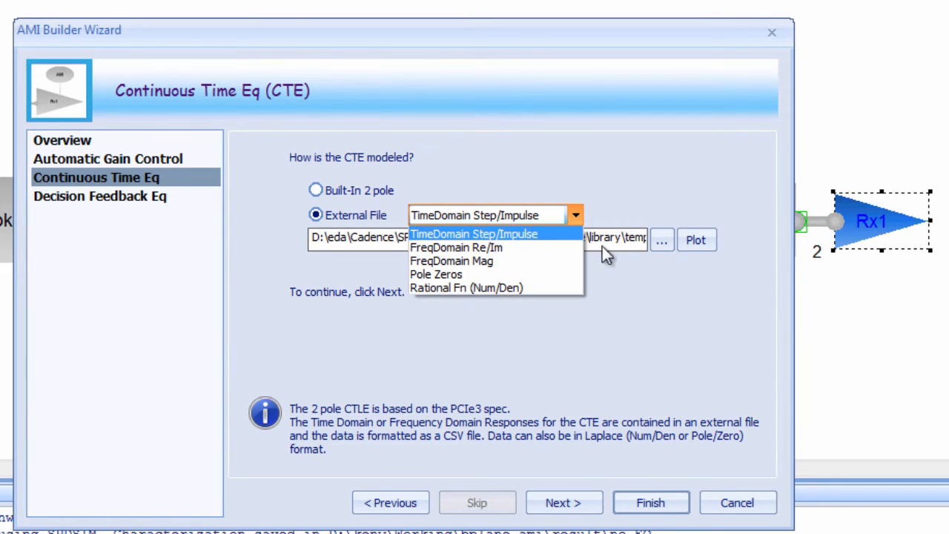
mouse_move(631, 288)
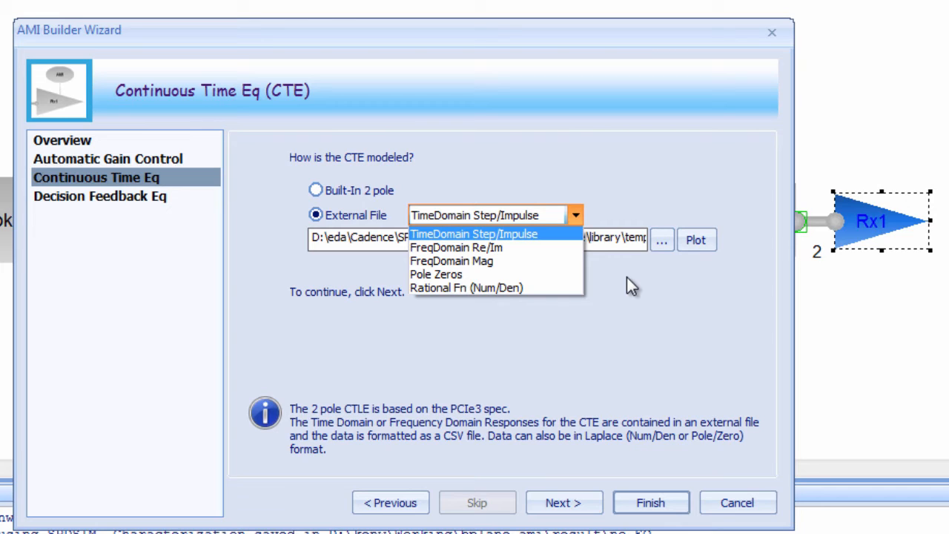
left_click(473, 234)
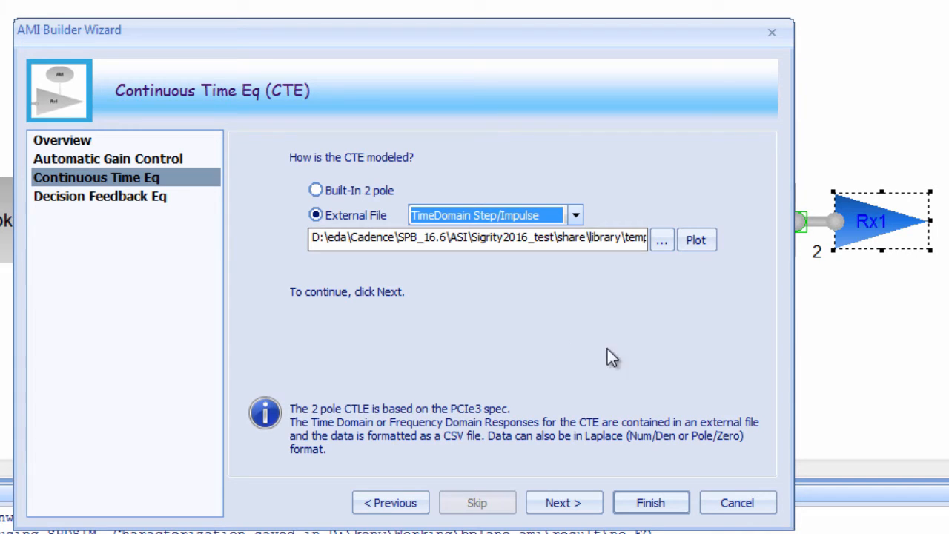
left_click(660, 239)
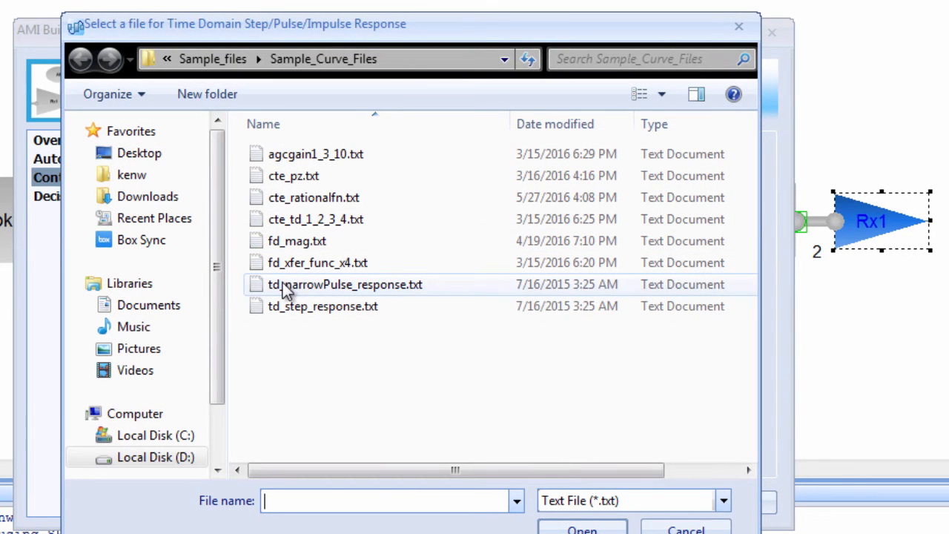
left_click(345, 284)
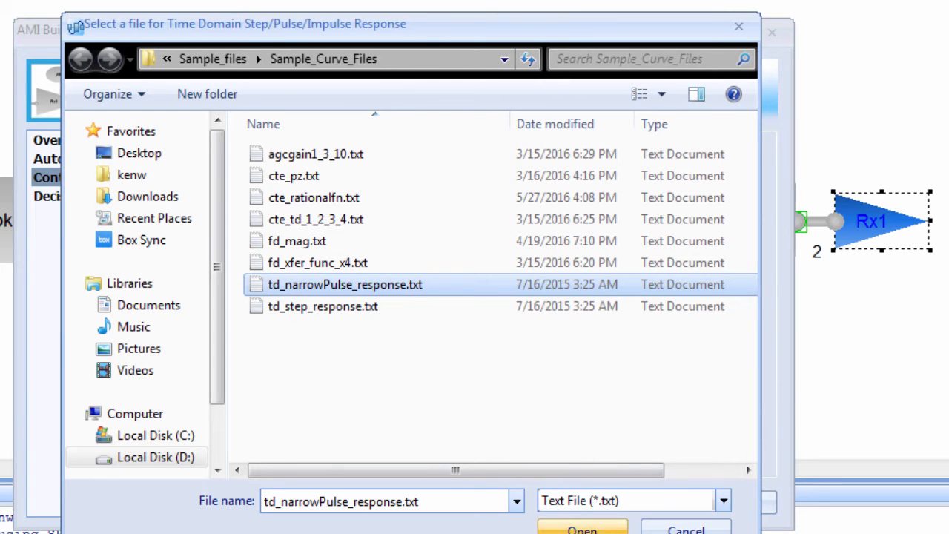
left_click(582, 530)
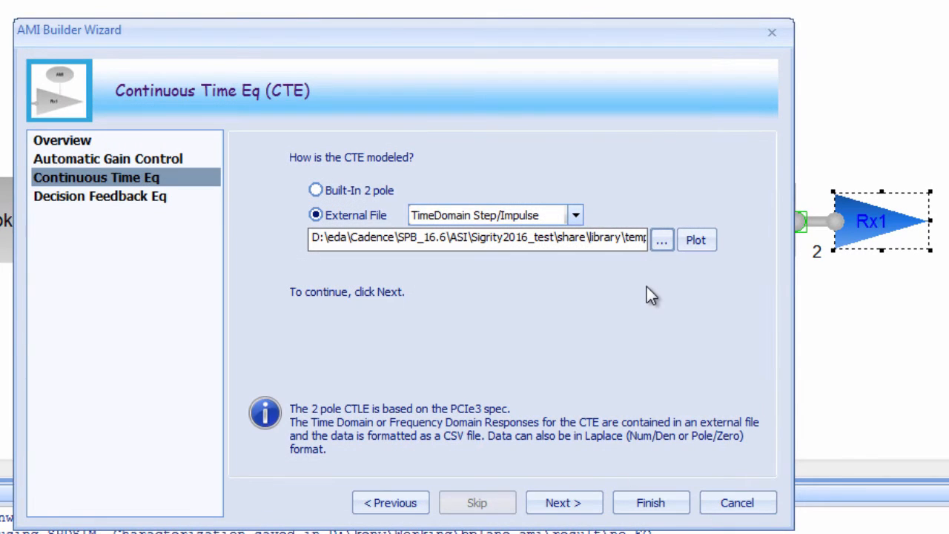
mouse_move(696, 239)
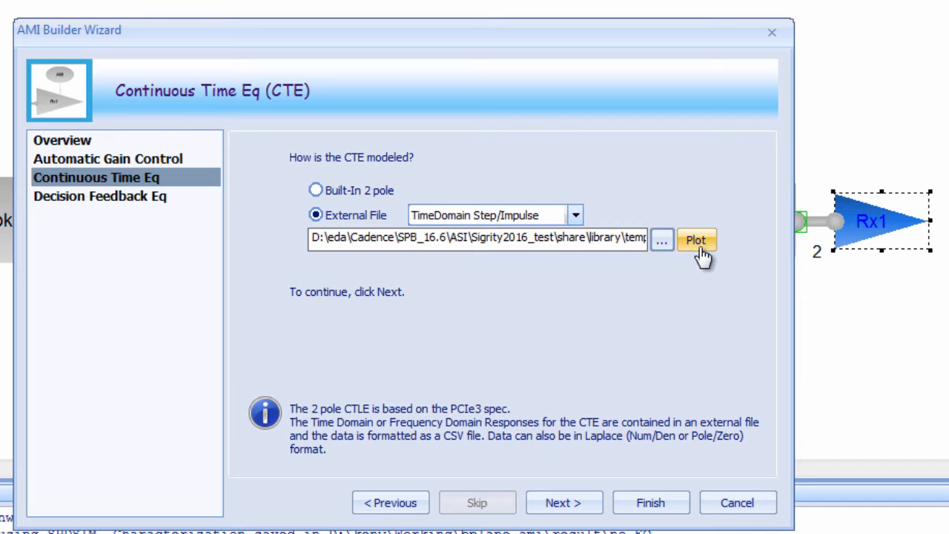
- Preview the CTE response plot and set the CTE to non-adapting
left_click(696, 240)
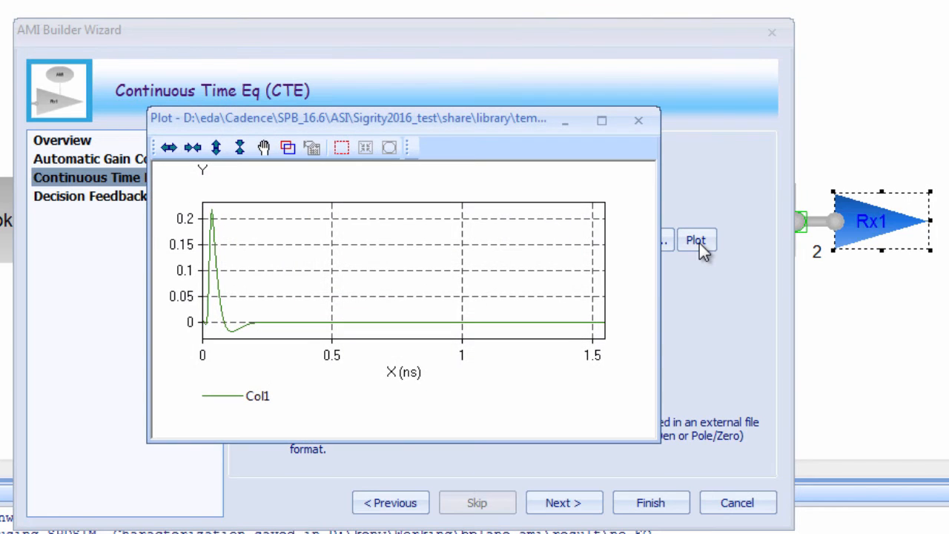
mouse_move(753, 351)
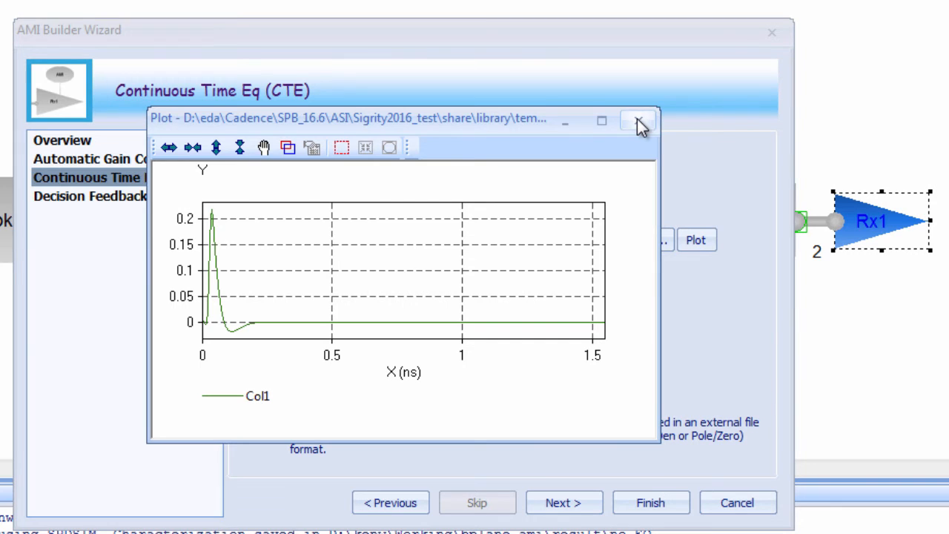
left_click(639, 120)
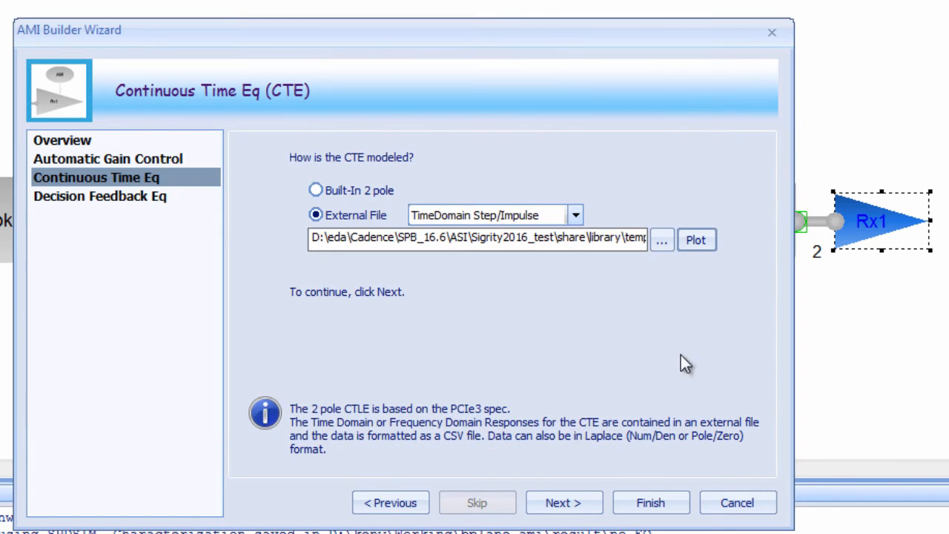
left_click(564, 503)
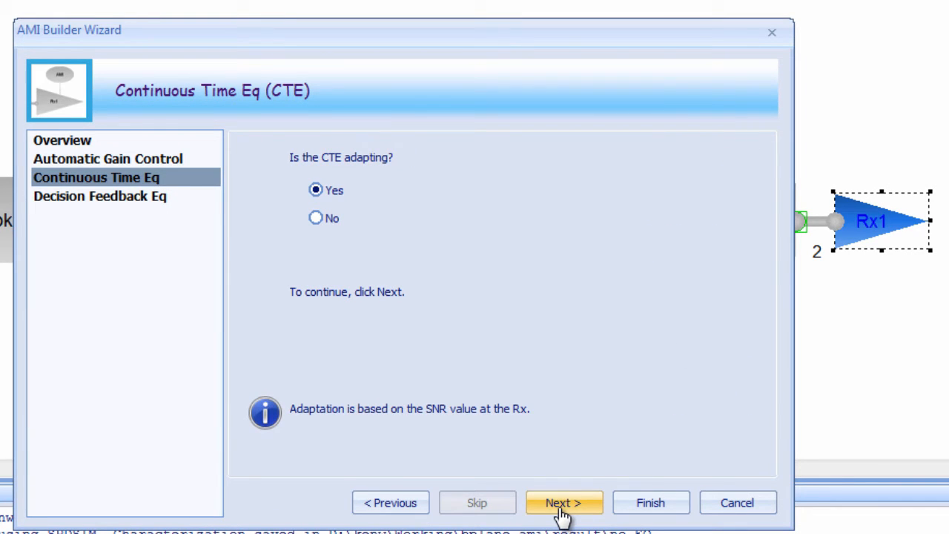
left_click(316, 217)
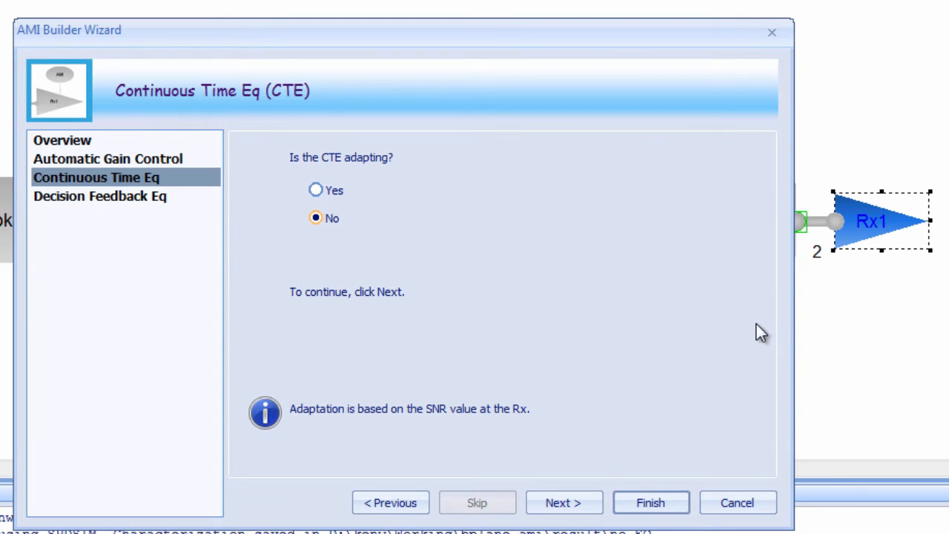
left_click(564, 502)
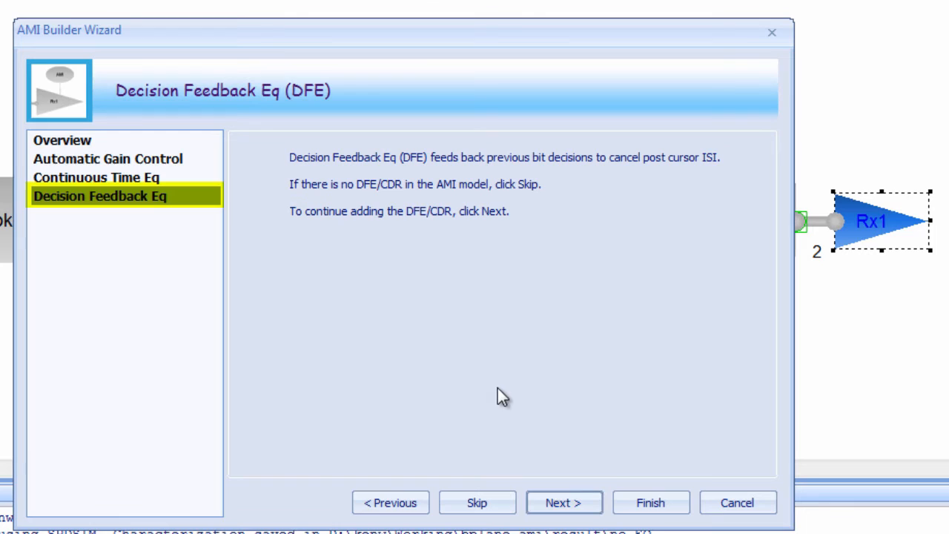
mouse_move(317, 336)
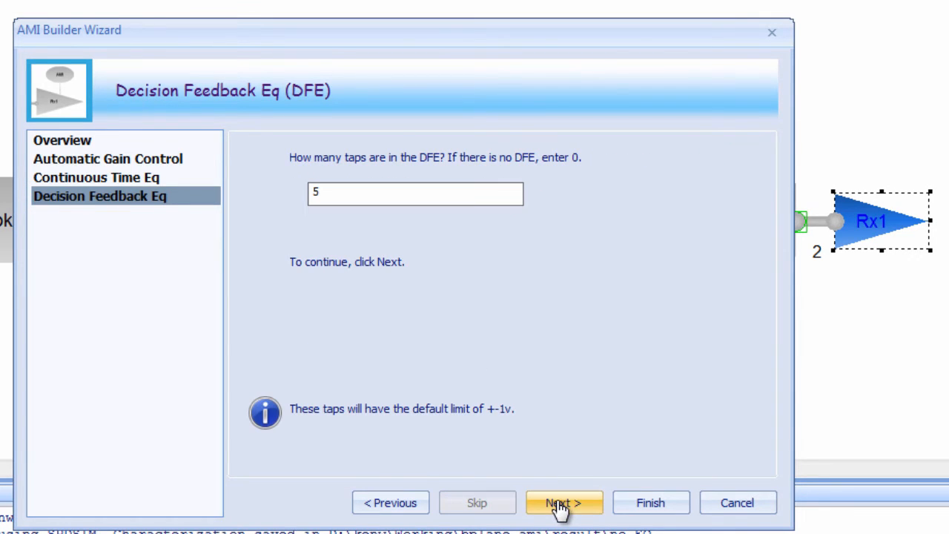
mouse_move(441, 246)
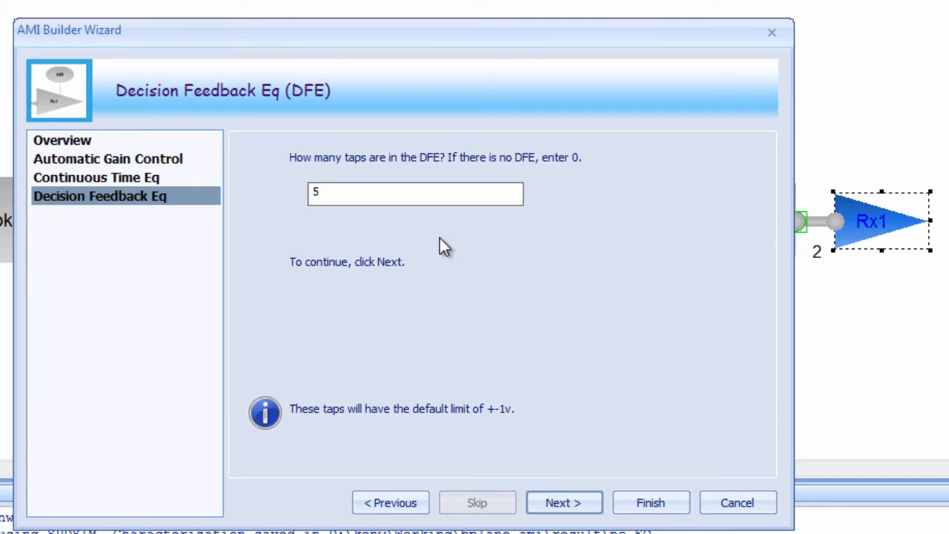
mouse_move(482, 242)
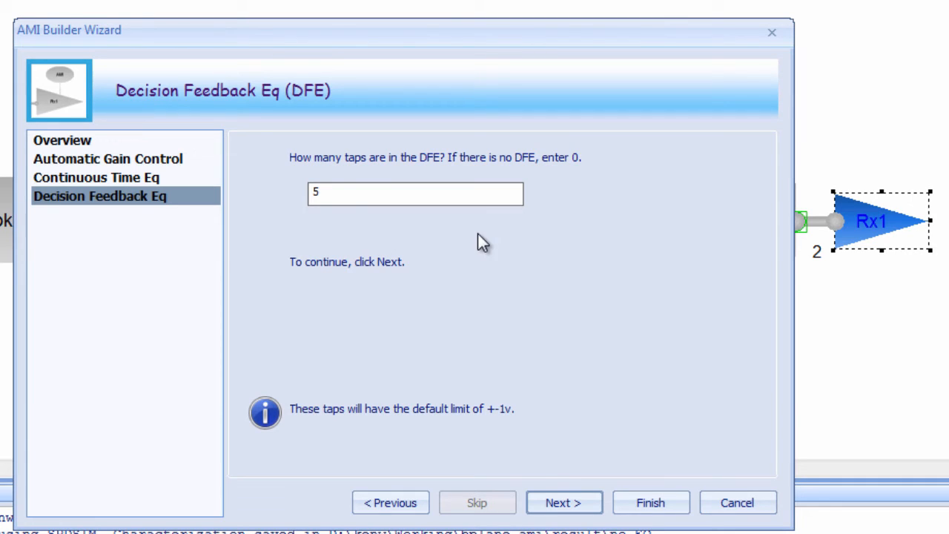
mouse_move(578, 493)
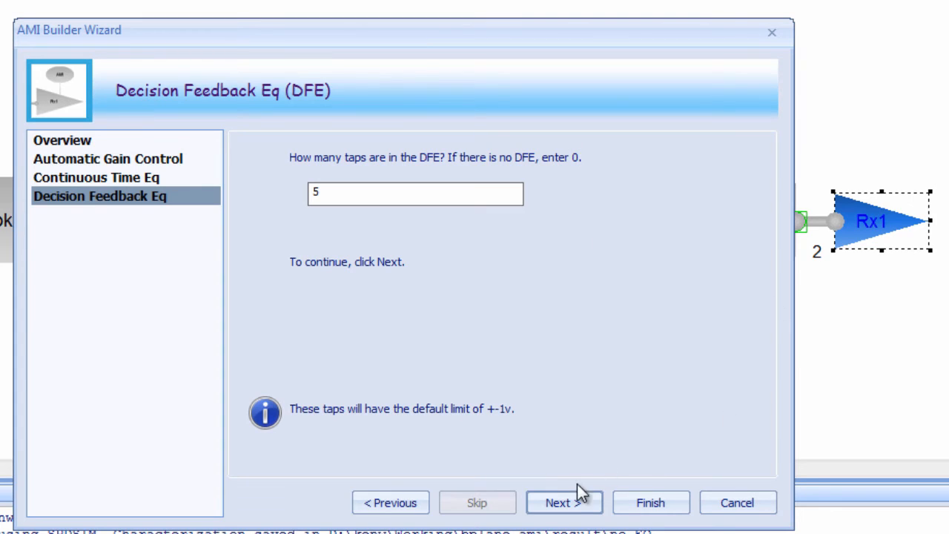
- Accept the digital 5-tap DFE and reach the wizard summary page
left_click(563, 502)
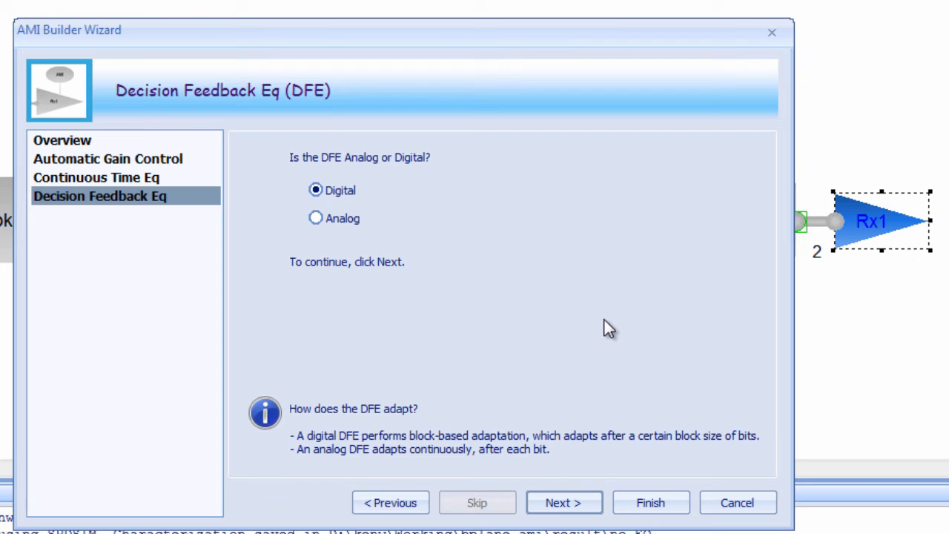
mouse_move(601, 435)
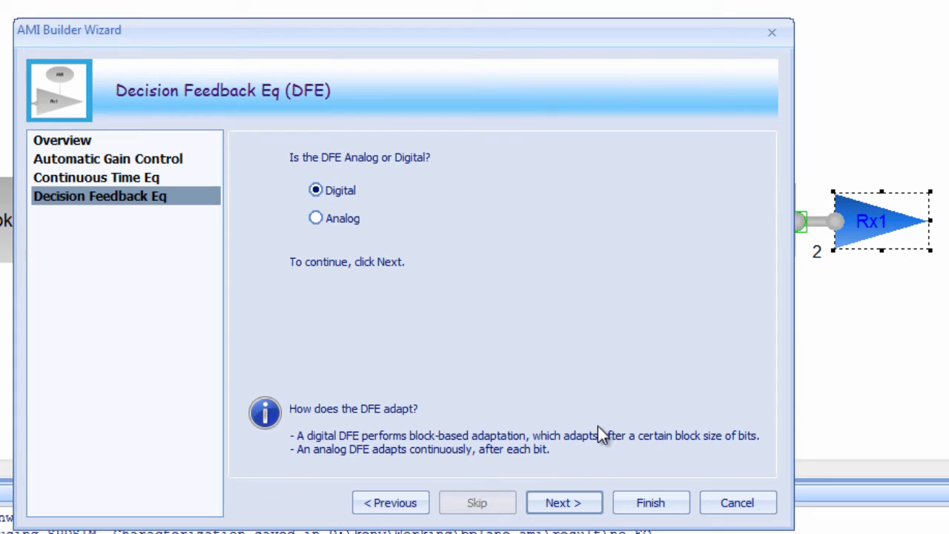
left_click(564, 502)
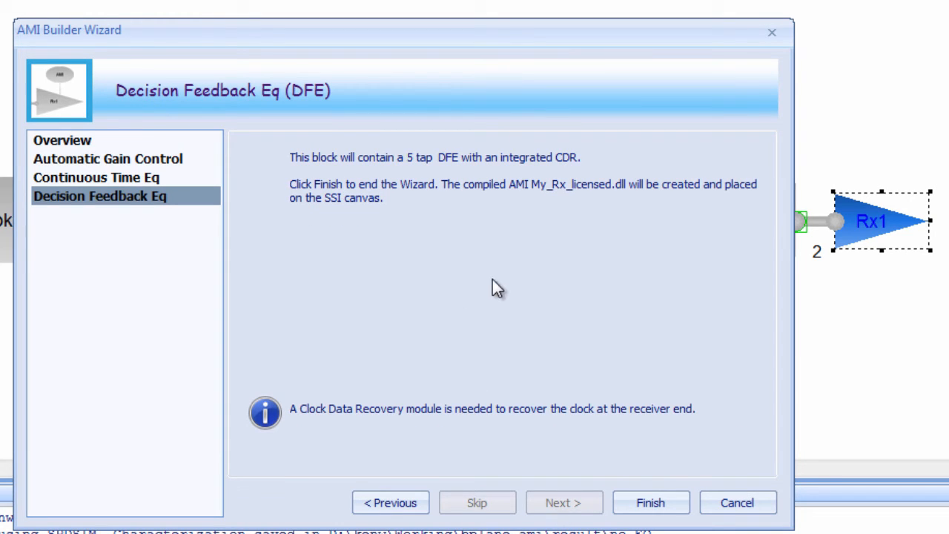
mouse_move(708, 301)
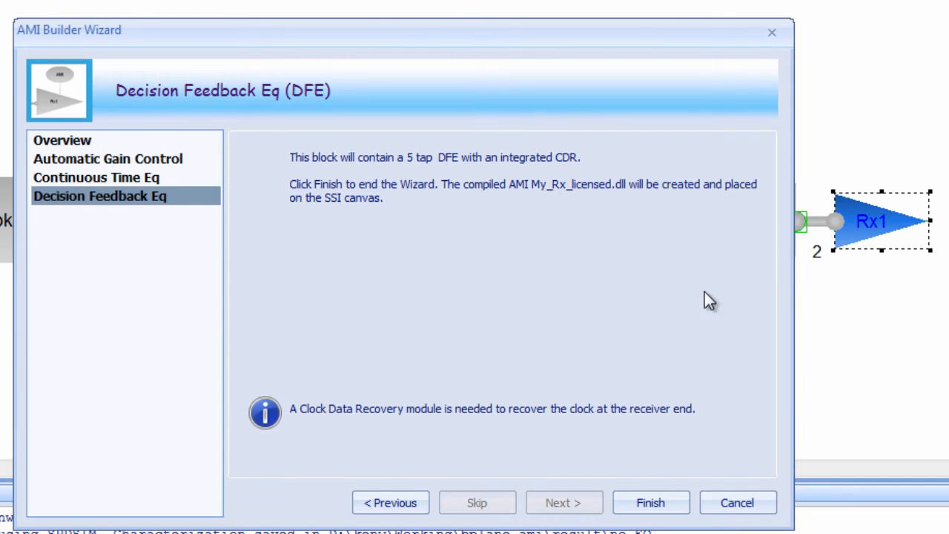
mouse_move(651, 503)
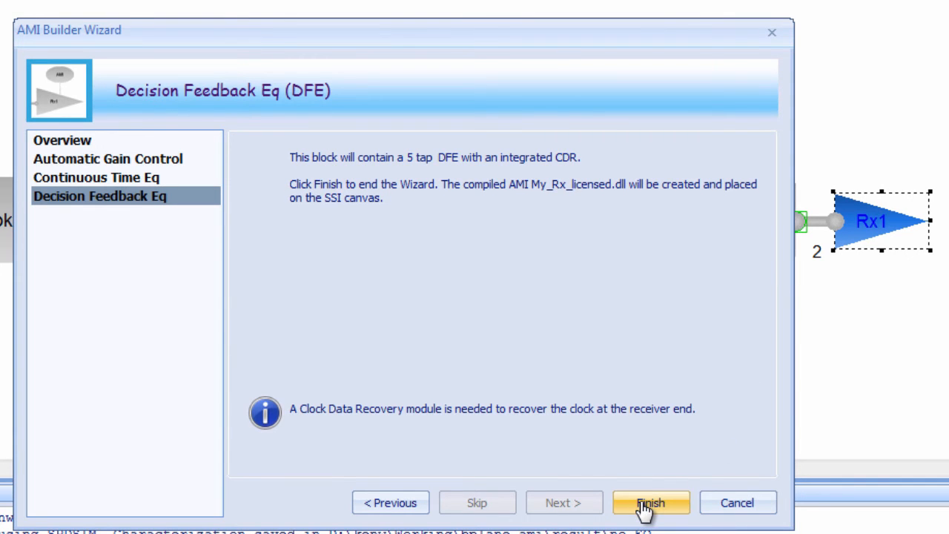
- Finish the AMI Builder Wizard to create My_Rx_licensed.dll on Rx1
left_click(650, 503)
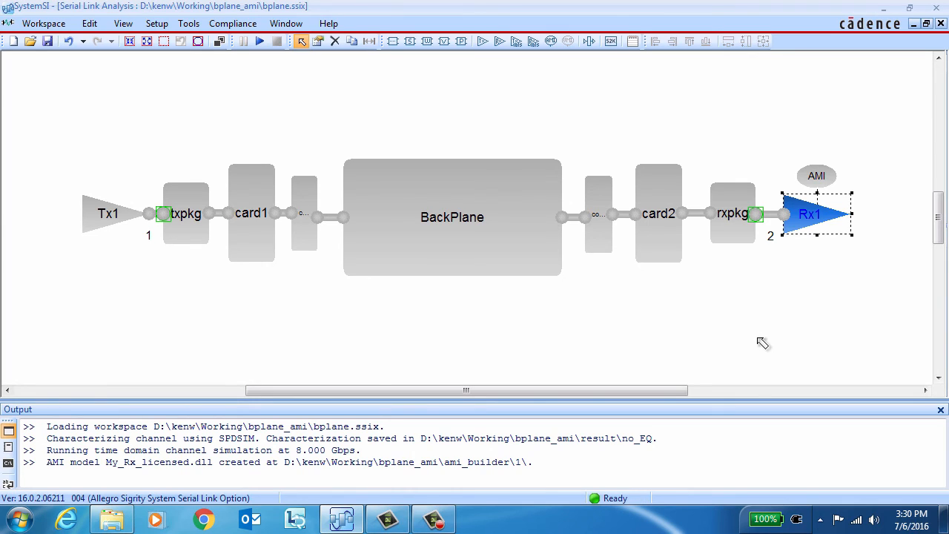
mouse_move(456, 525)
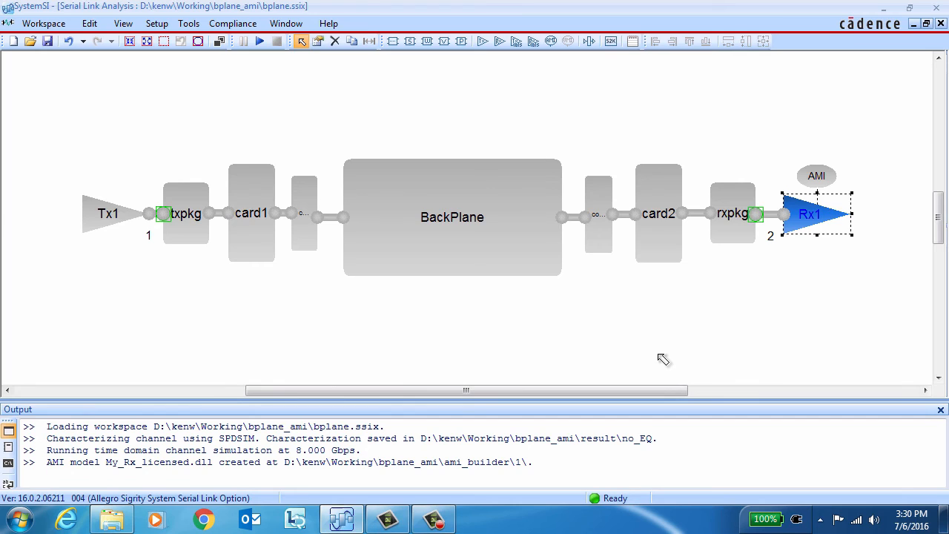
mouse_move(205, 333)
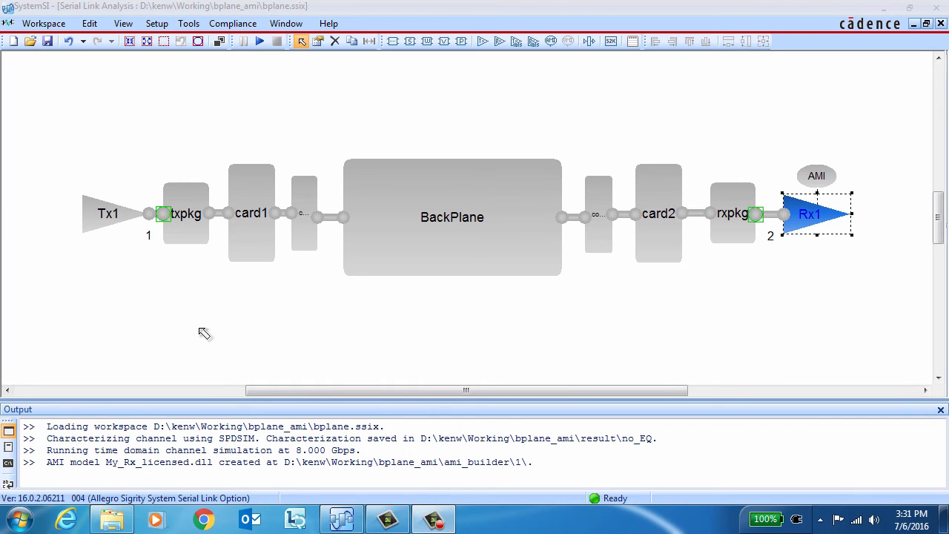
double_click(817, 213)
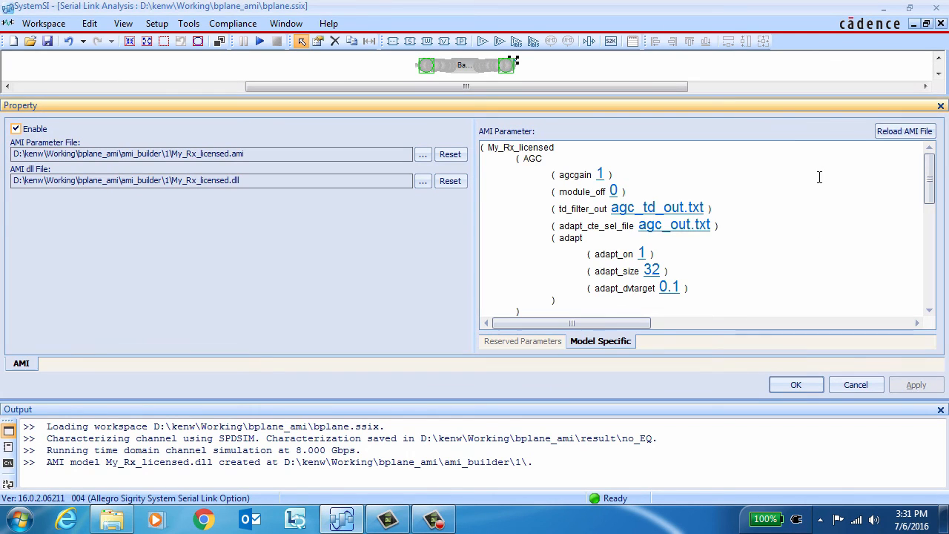
mouse_move(708, 182)
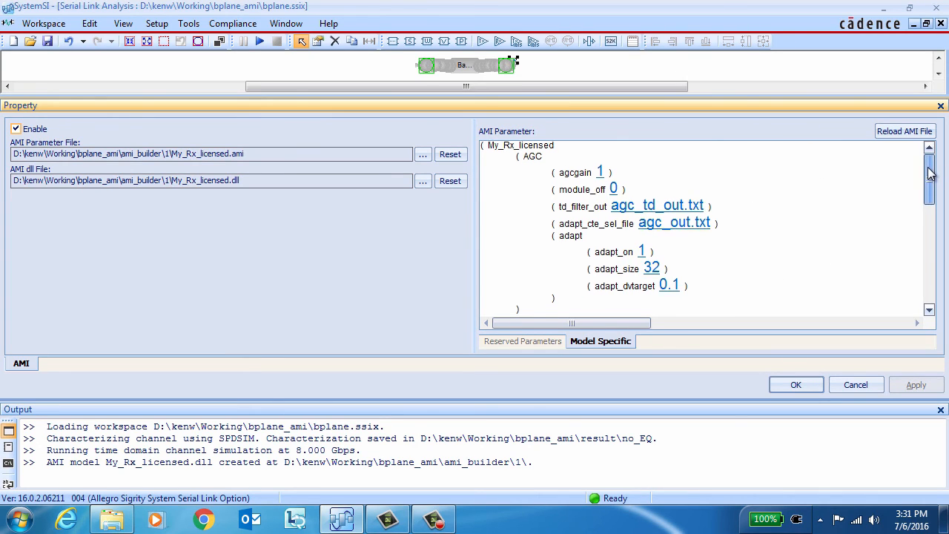
scroll("down", 3)
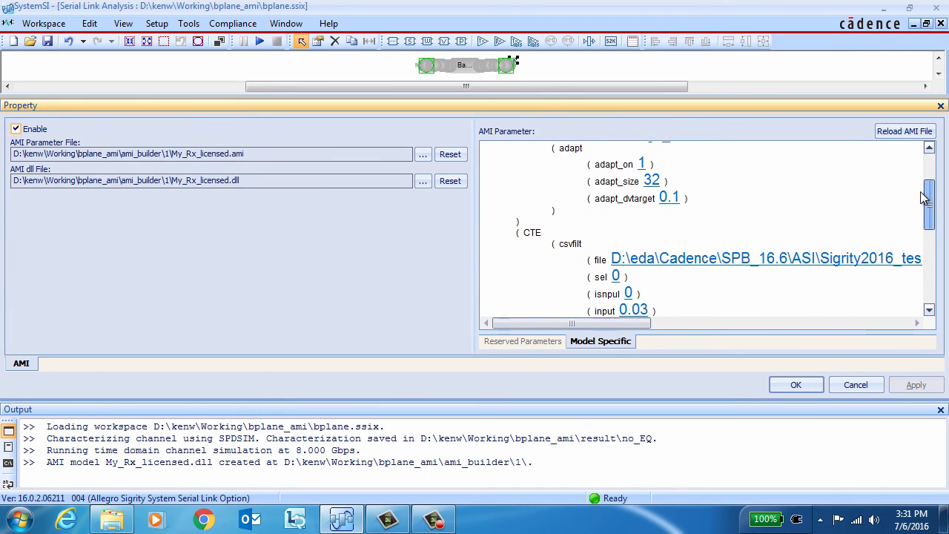
scroll("down", 3)
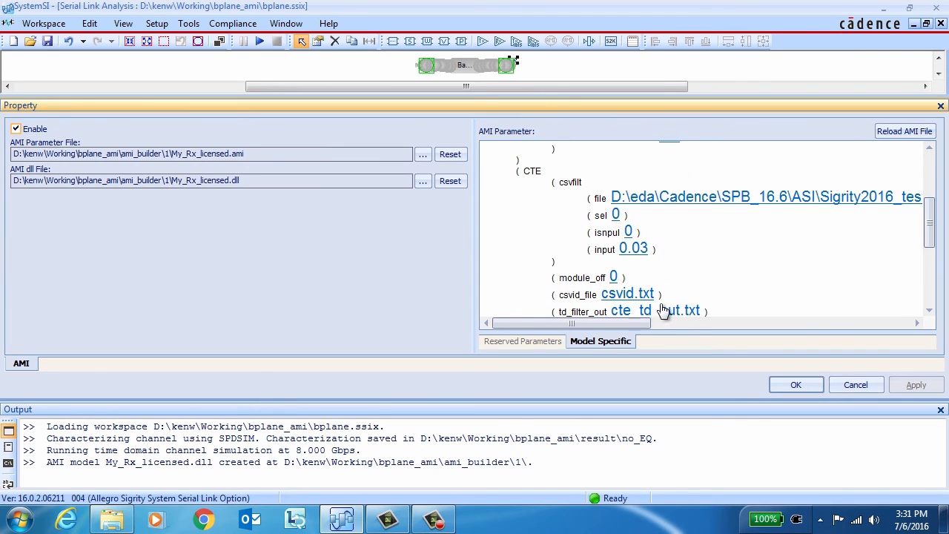
left_click_drag(571, 323, 805, 323)
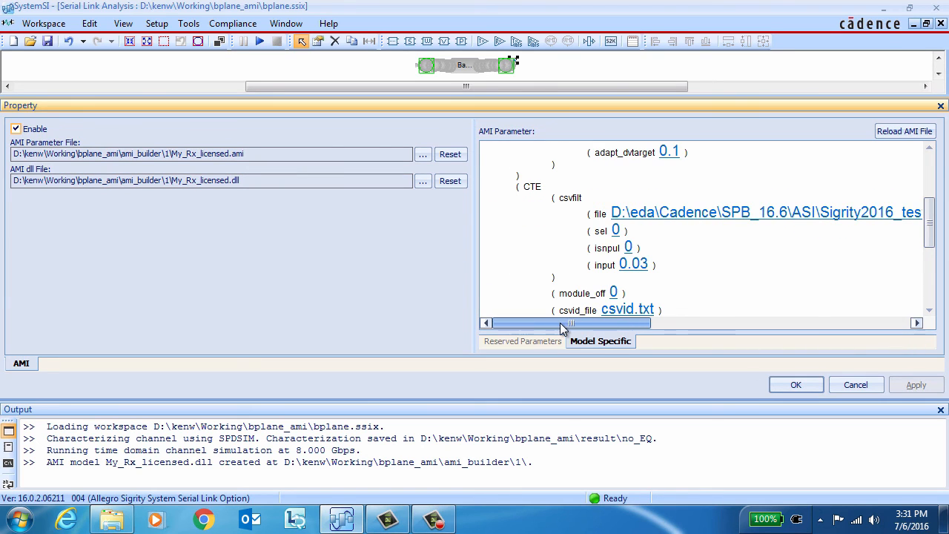
scroll("down", 3)
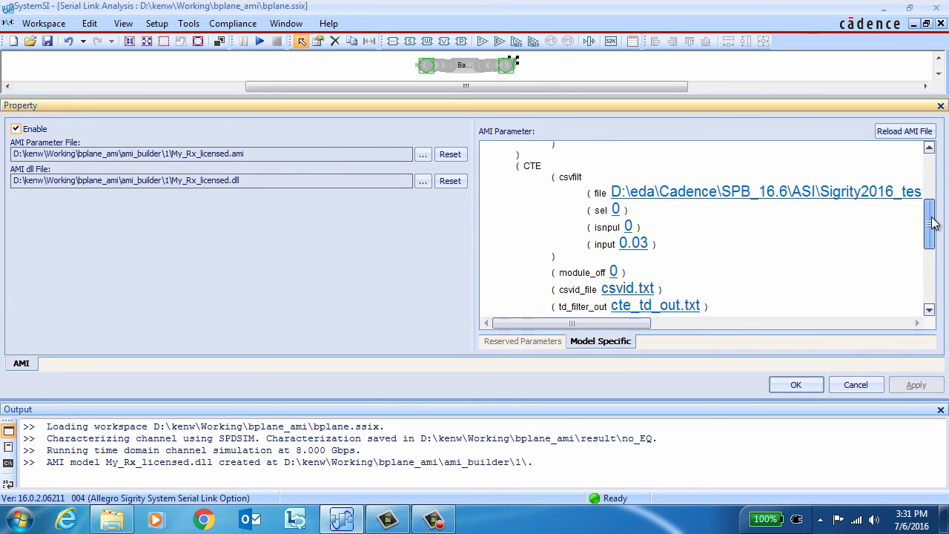
scroll("down", 3)
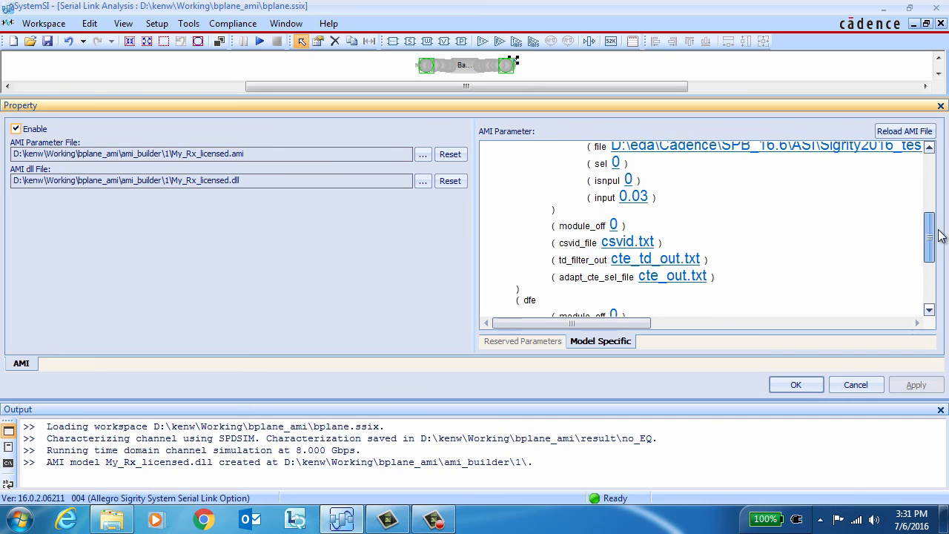
scroll("down", 3)
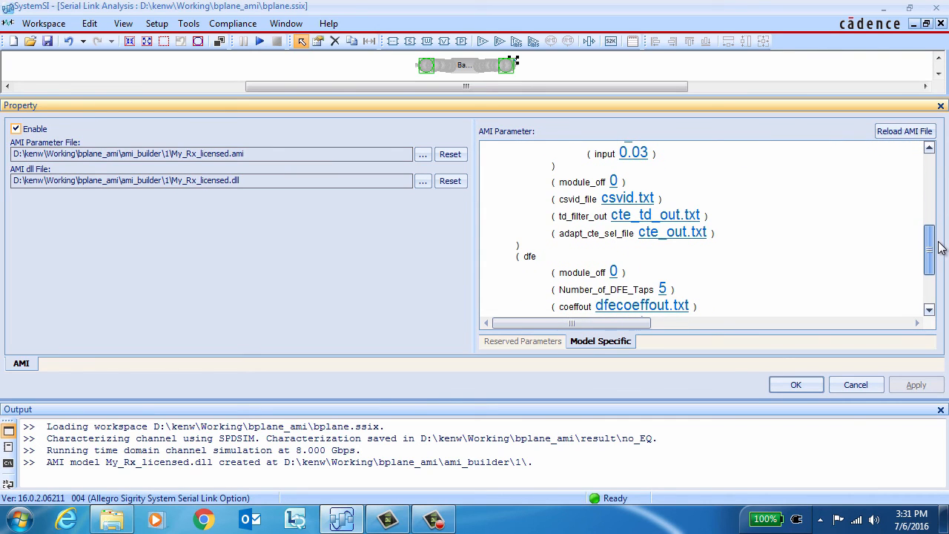
scroll("down", 3)
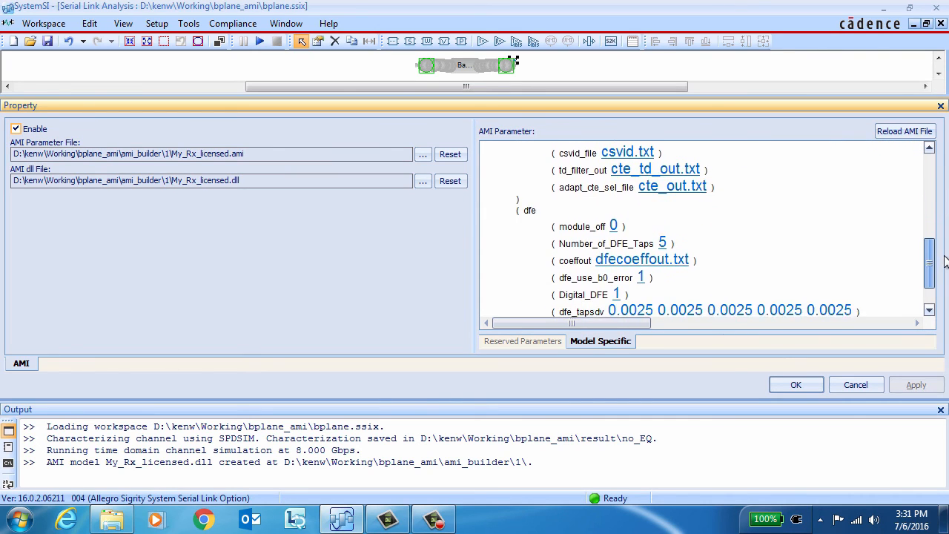
scroll("down", 3)
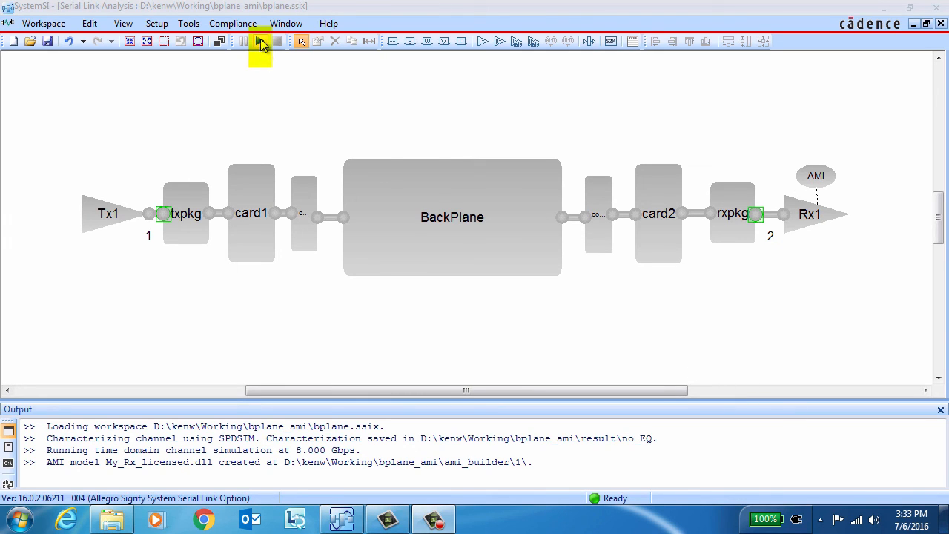
- Run the rx_EQ simulation and maximize its 3D Eye Density plot
left_click(260, 41)
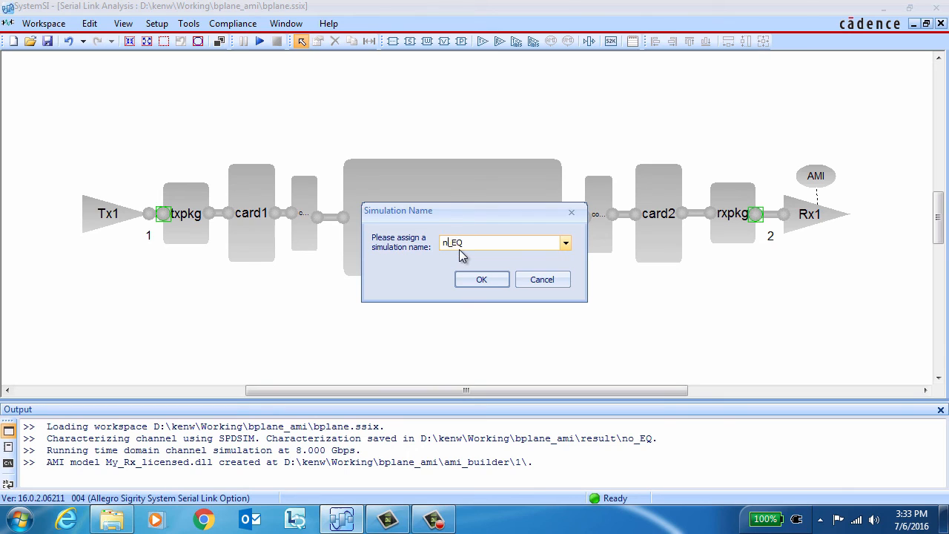
type("rx_EQ")
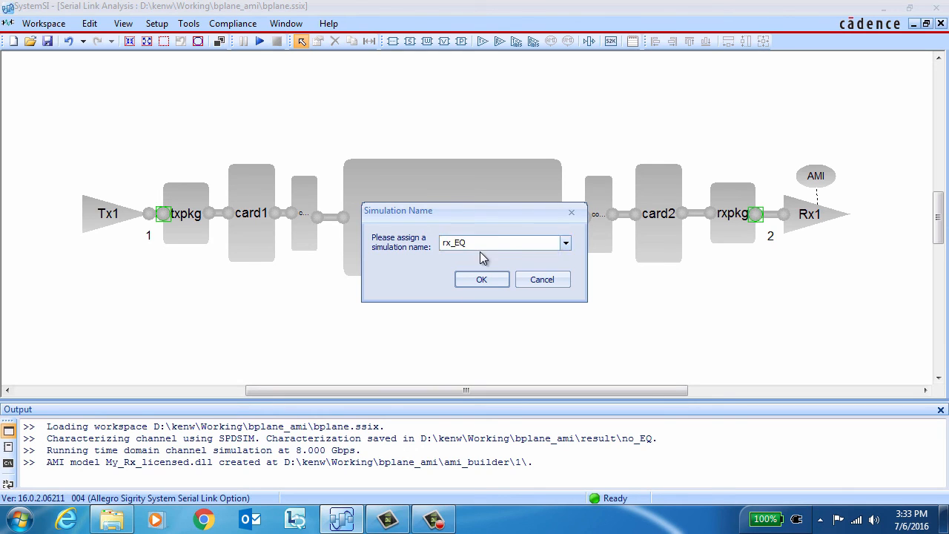
left_click(481, 279)
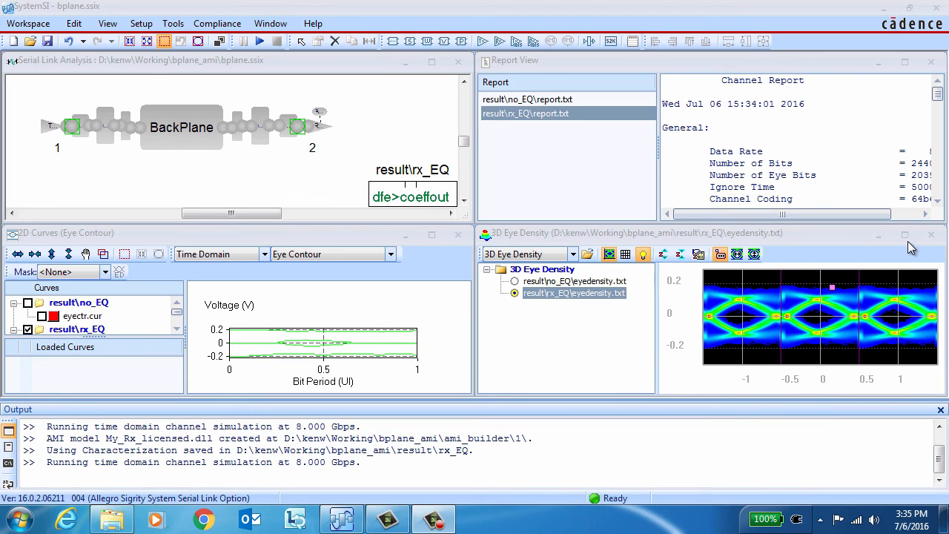
left_click(904, 235)
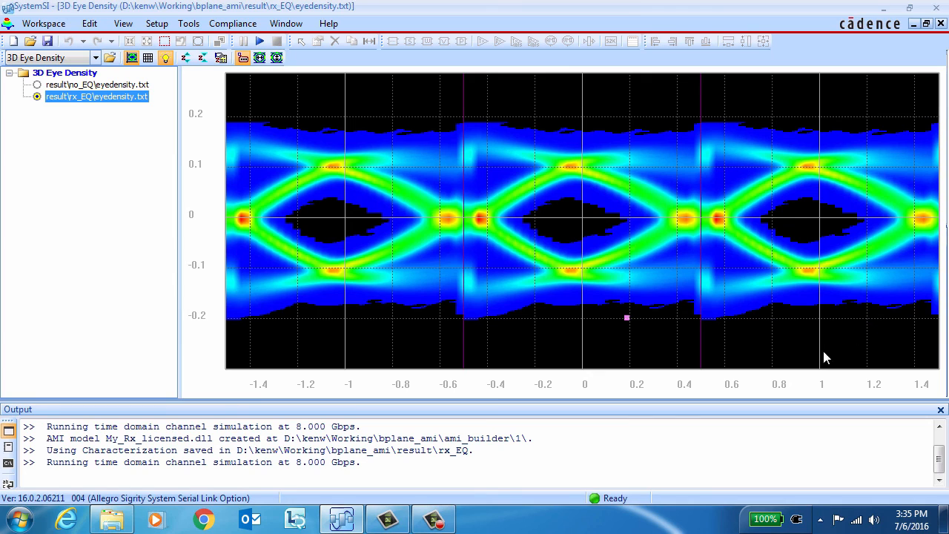